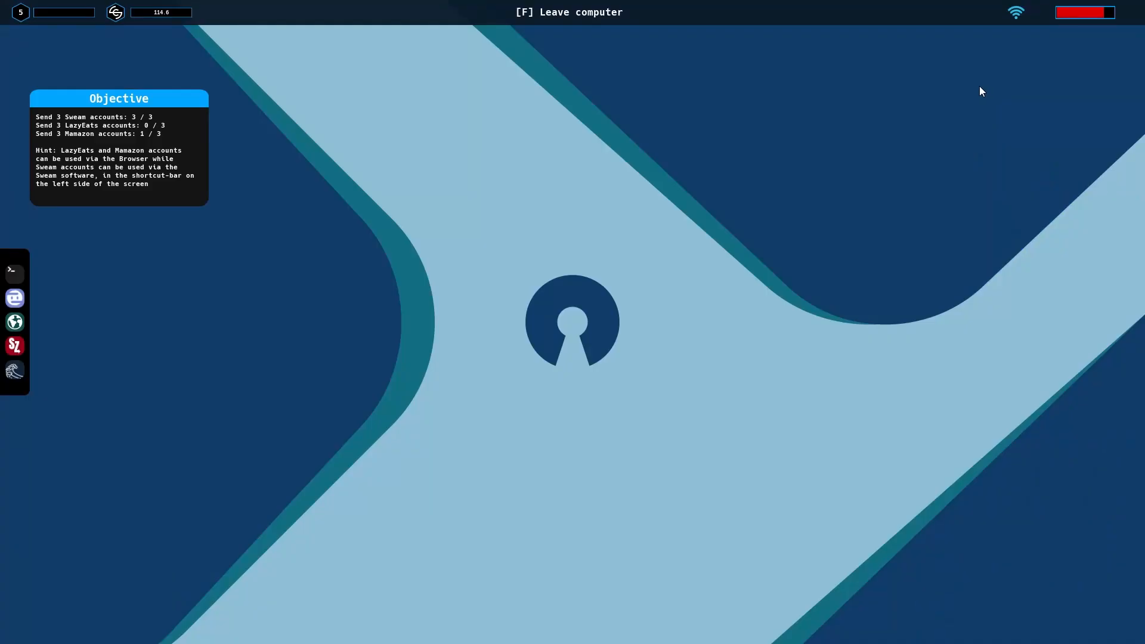
{"action": "mouse_move", "coordinate": [392, 185]}
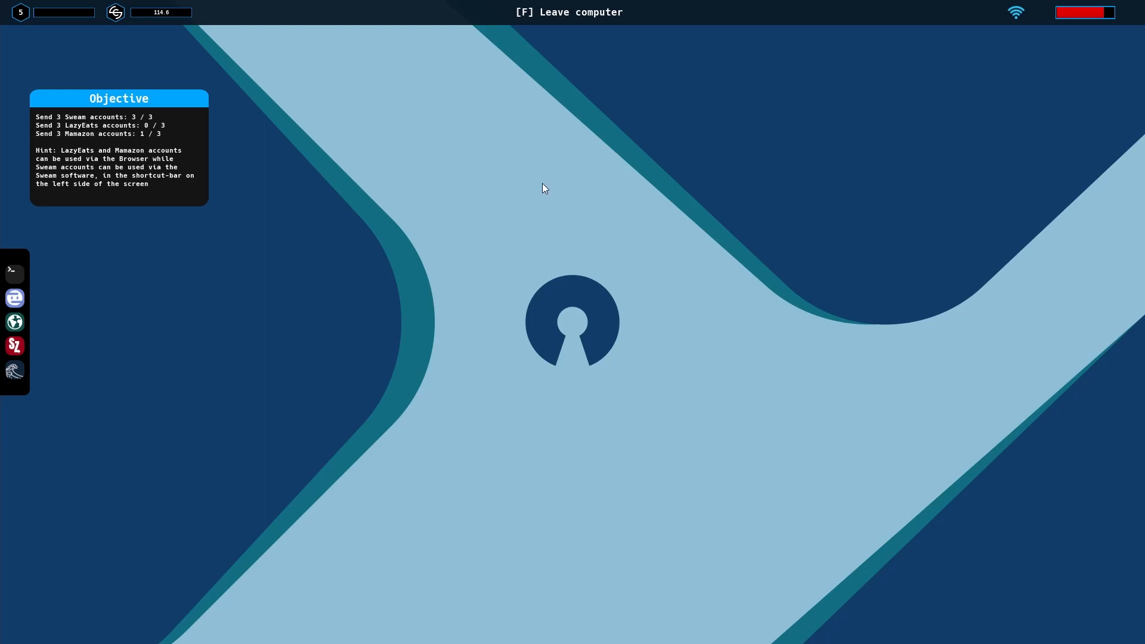
{"action": "mouse_move", "coordinate": [550, 182]}
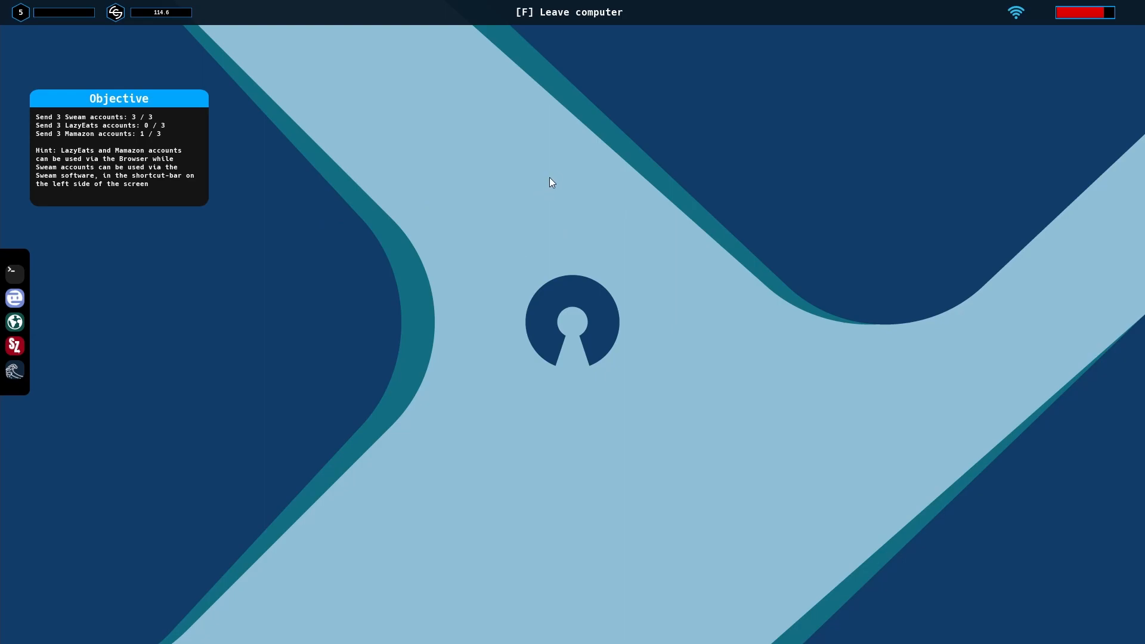
{"action": "mouse_move", "coordinate": [557, 218]}
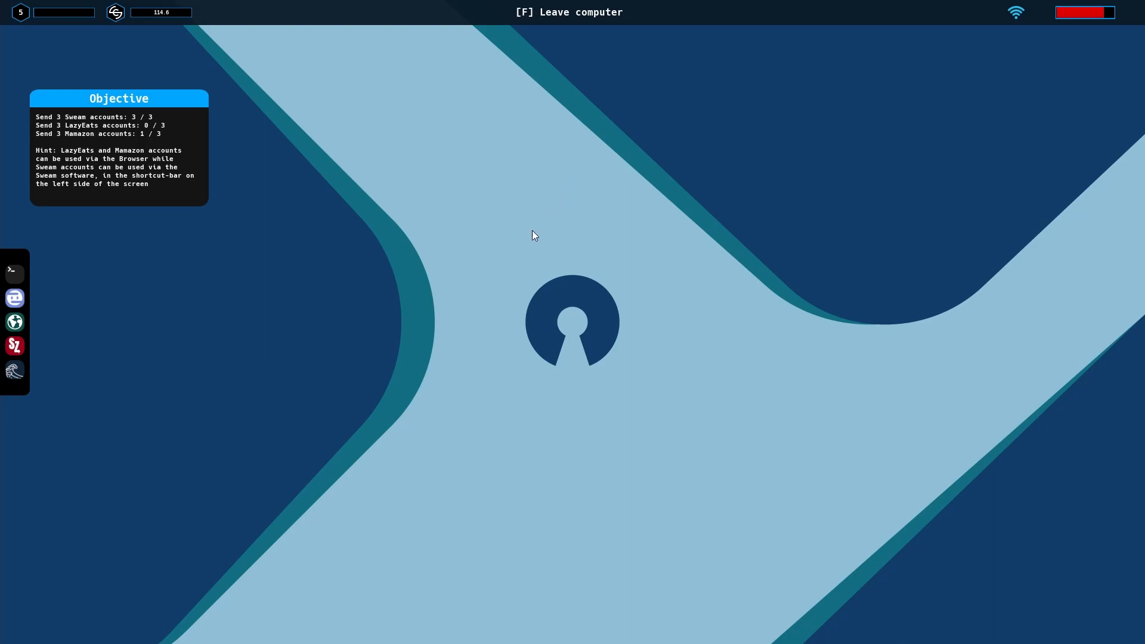
{"action": "mouse_move", "coordinate": [534, 226]}
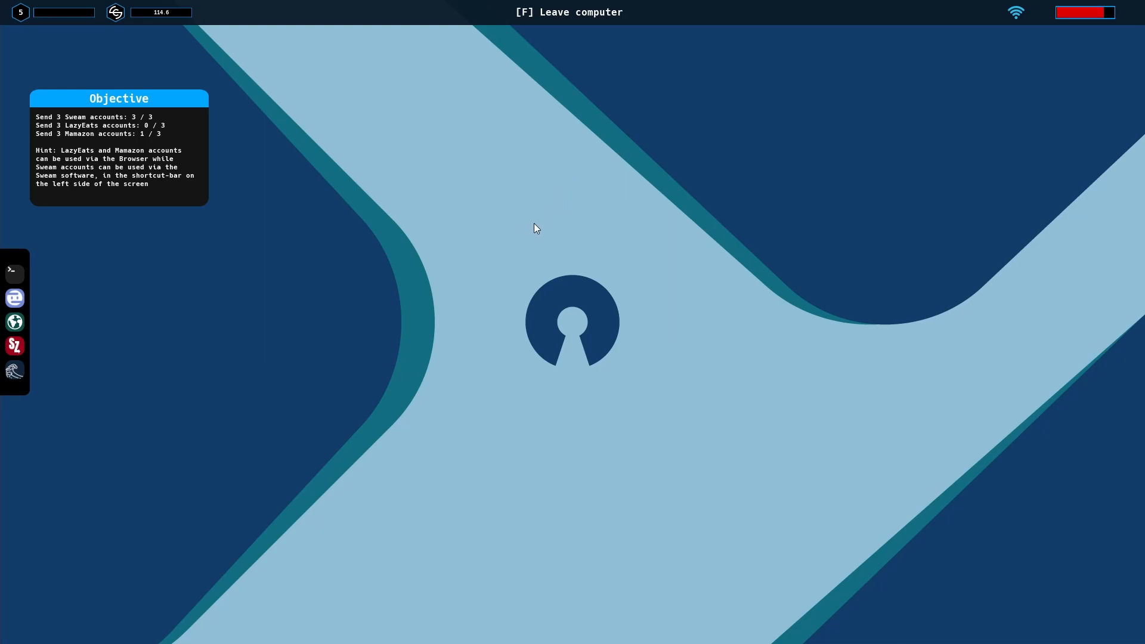
{"action": "mouse_move", "coordinate": [22, 274]}
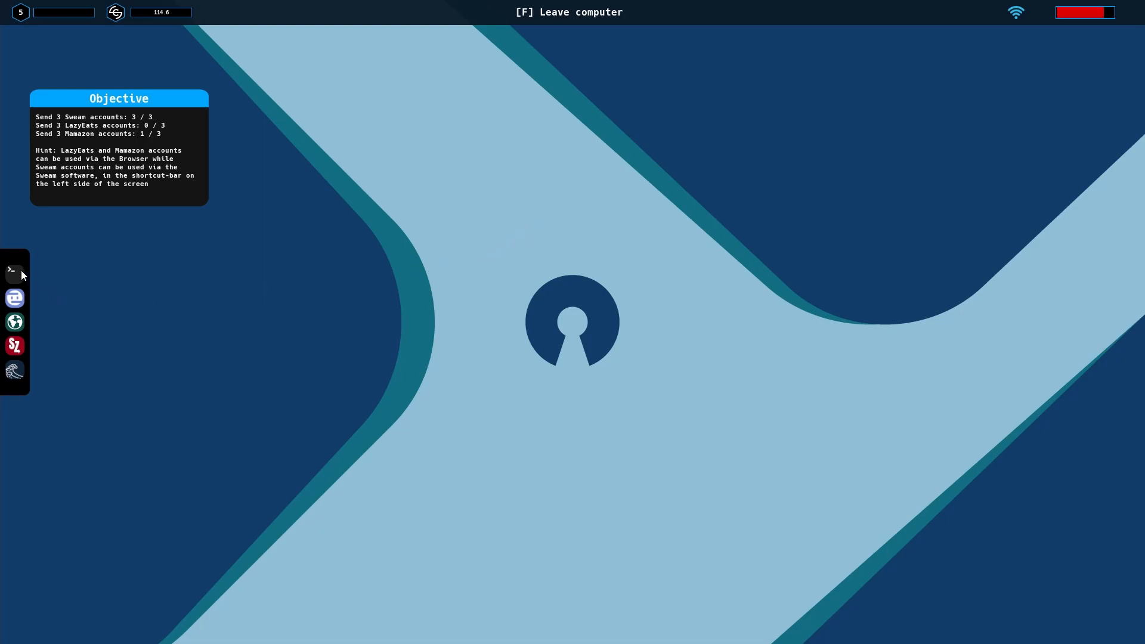
{"action": "mouse_move", "coordinate": [351, 318]}
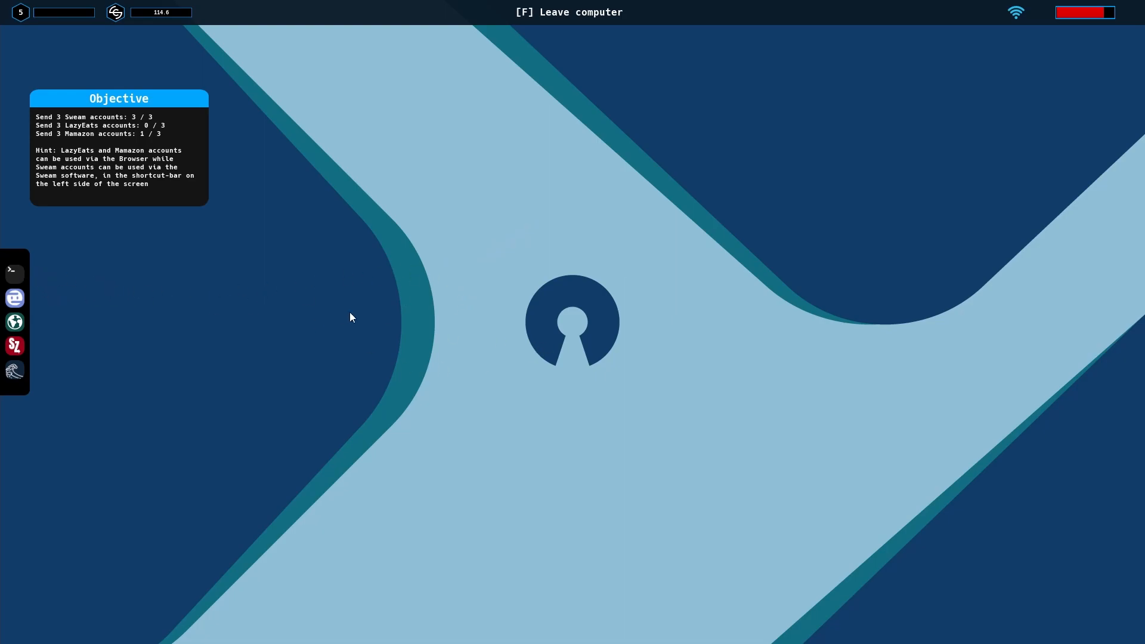
{"action": "mouse_move", "coordinate": [536, 307]}
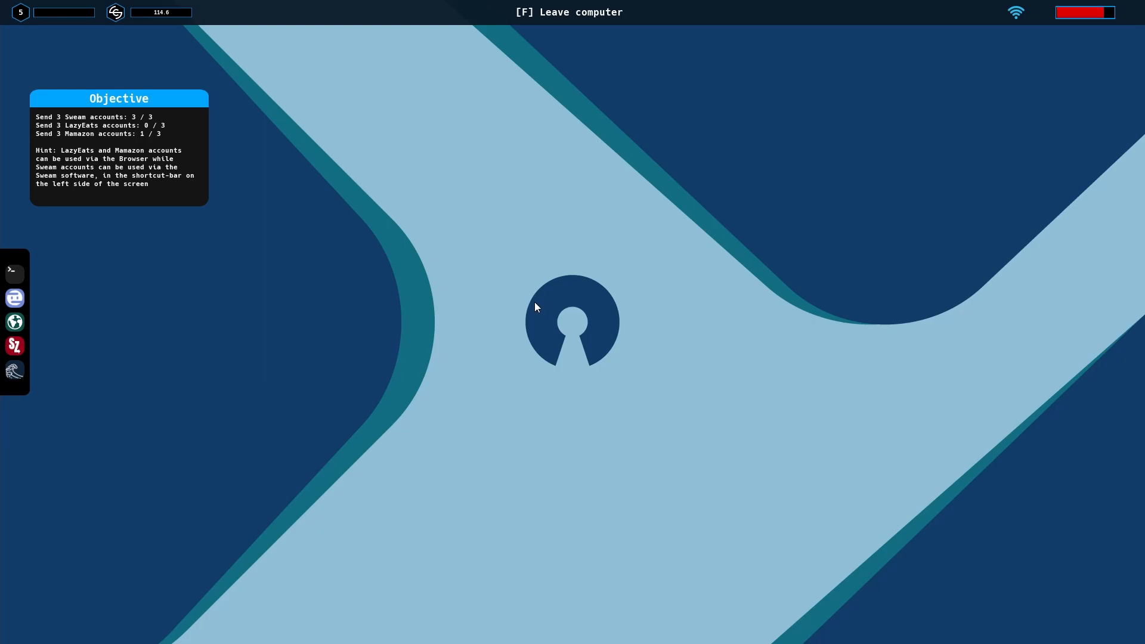
{"action": "mouse_move", "coordinate": [664, 132]}
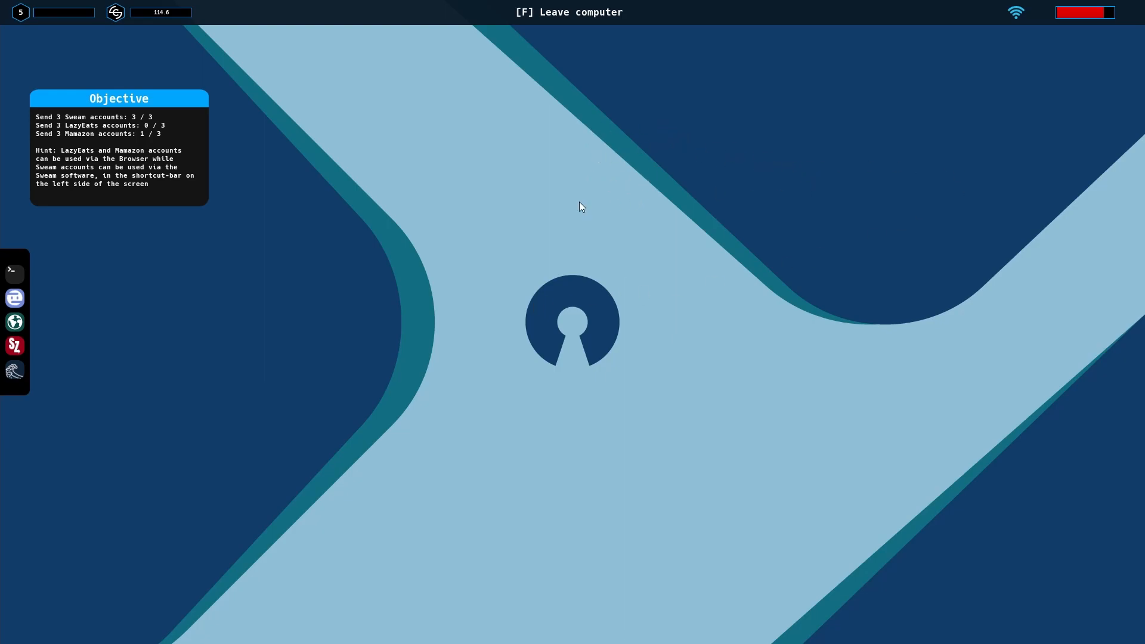
{"action": "mouse_move", "coordinate": [699, 206]}
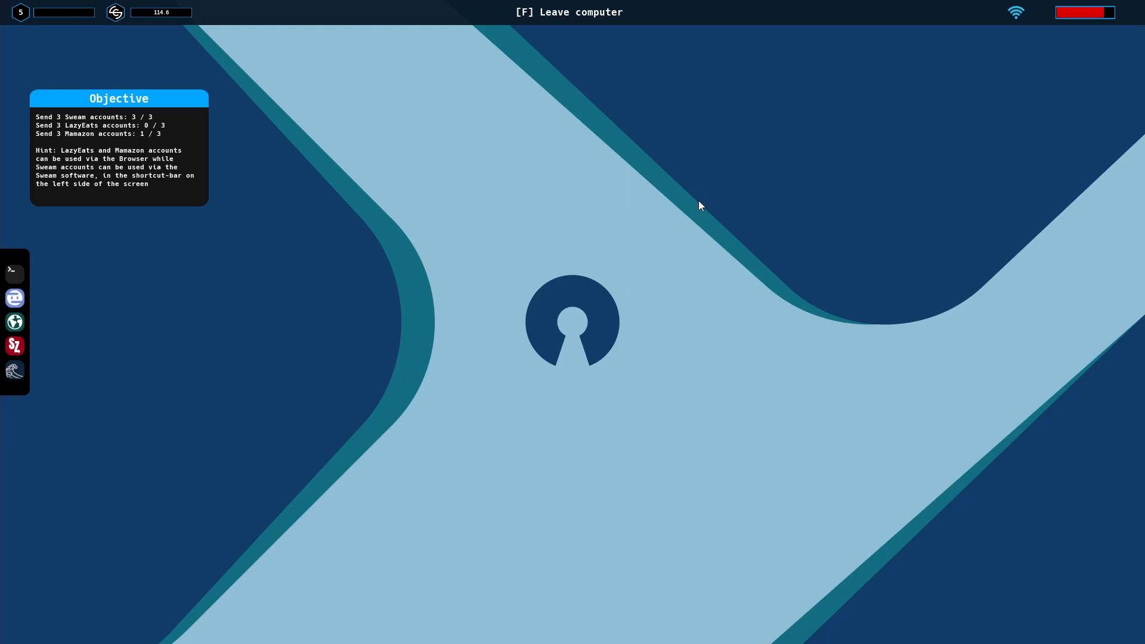
{"action": "mouse_move", "coordinate": [672, 112]}
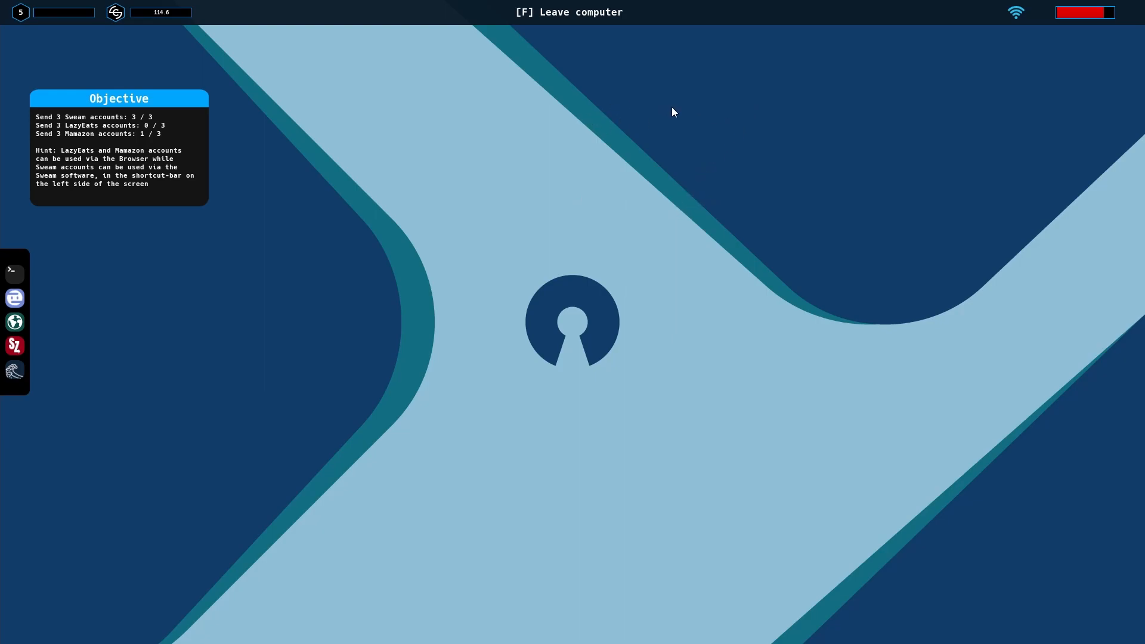
{"action": "mouse_move", "coordinate": [485, 154]}
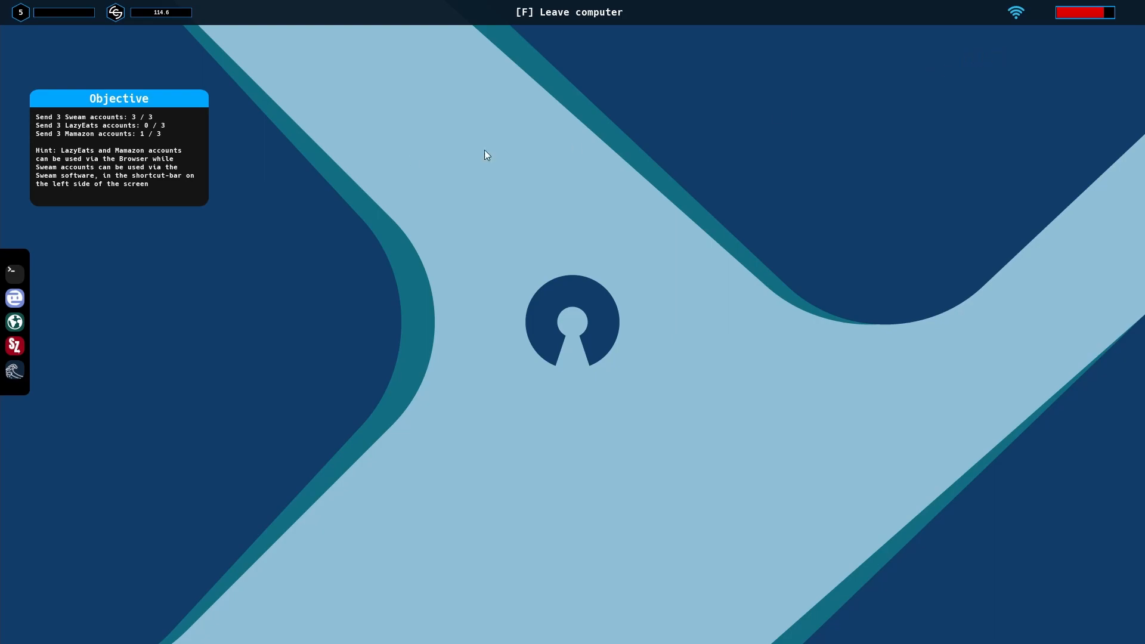
- Launch a terminal window from the left shortcut bar, ready at an empty root prompt
{"action": "left_click", "coordinate": [14, 273]}
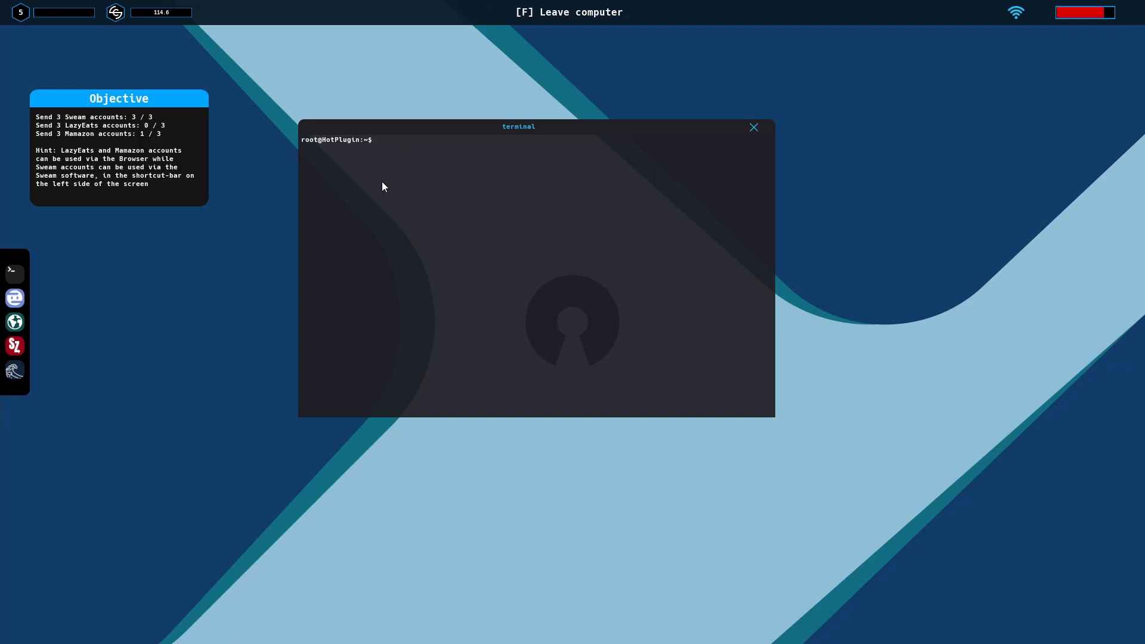
{"action": "mouse_move", "coordinate": [294, 205]}
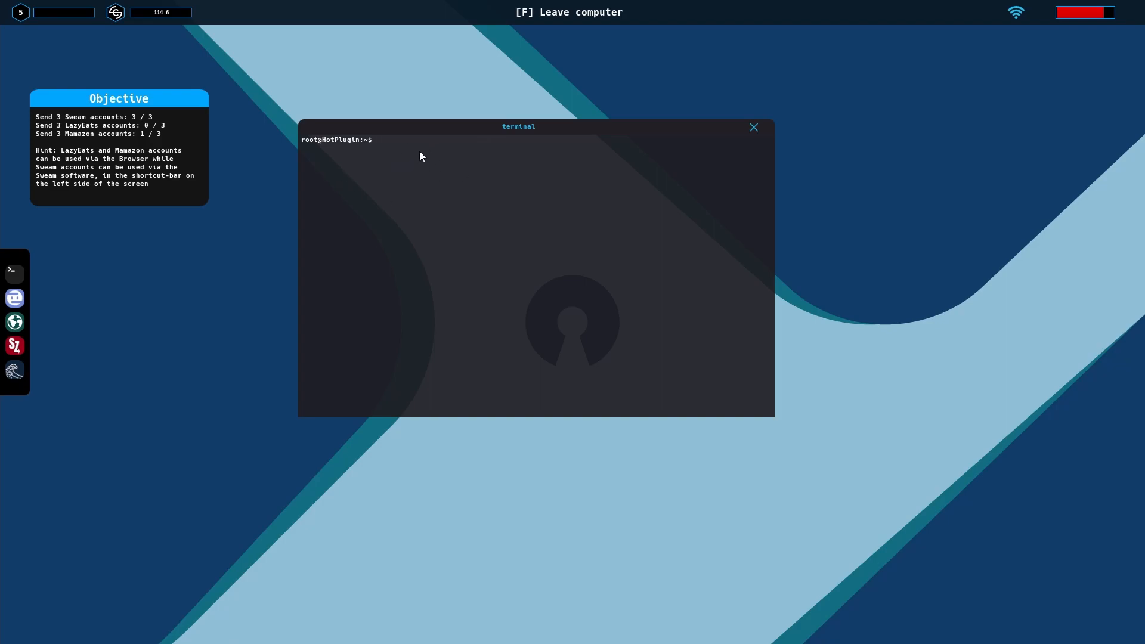
{"action": "mouse_move", "coordinate": [204, 300]}
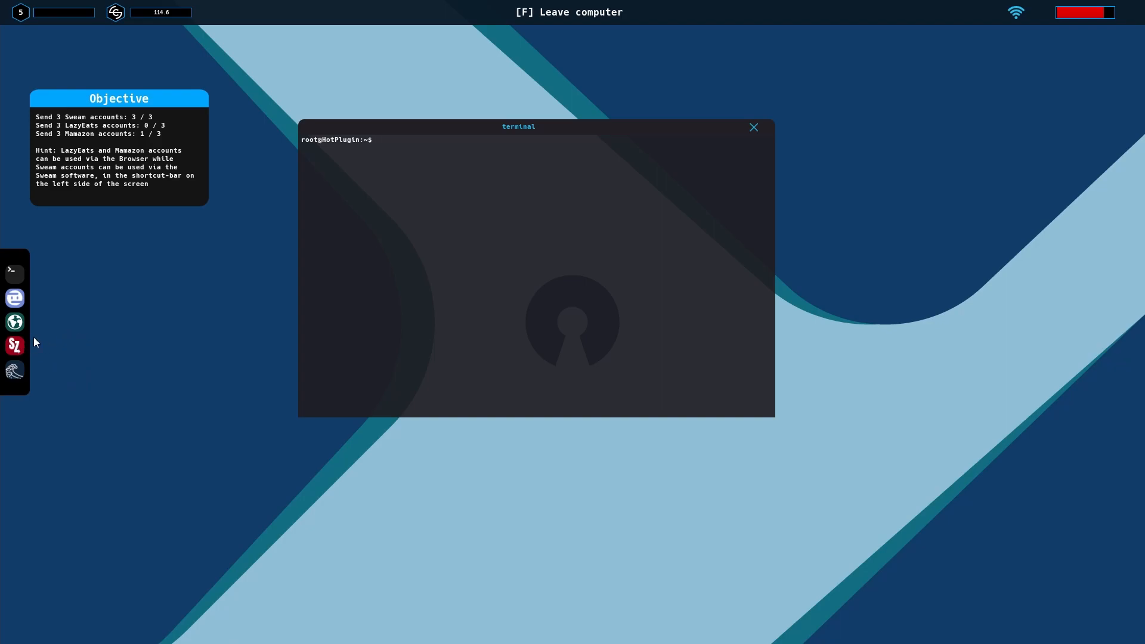
- Launch the Toor browser, return to its home page and enter the BackStore shop
{"action": "left_click", "coordinate": [14, 322]}
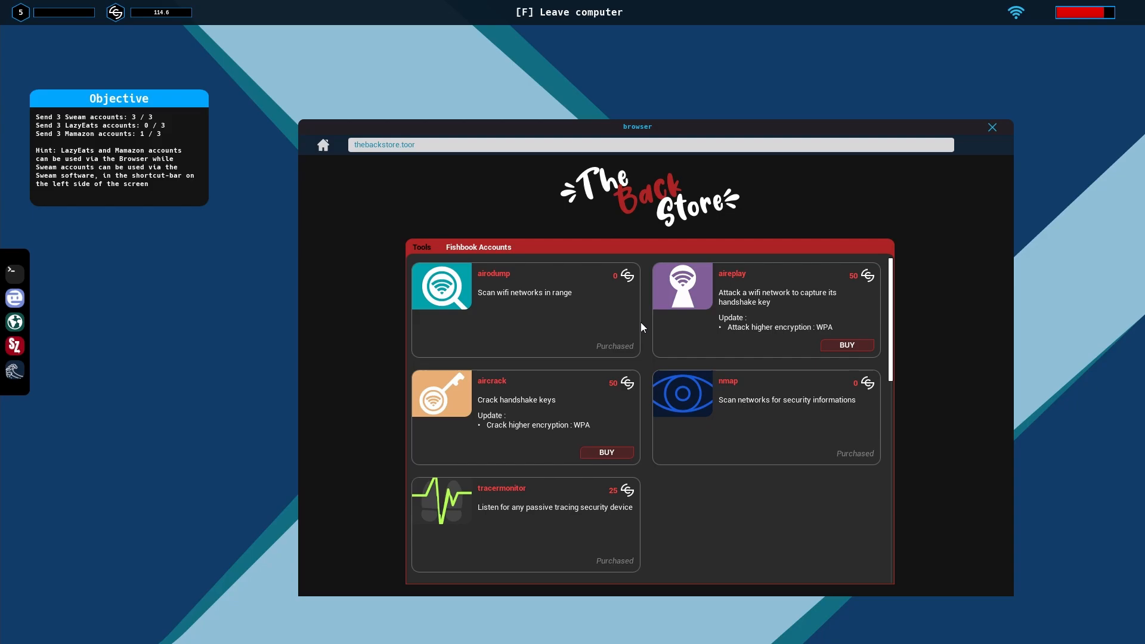
{"action": "mouse_move", "coordinate": [207, 262]}
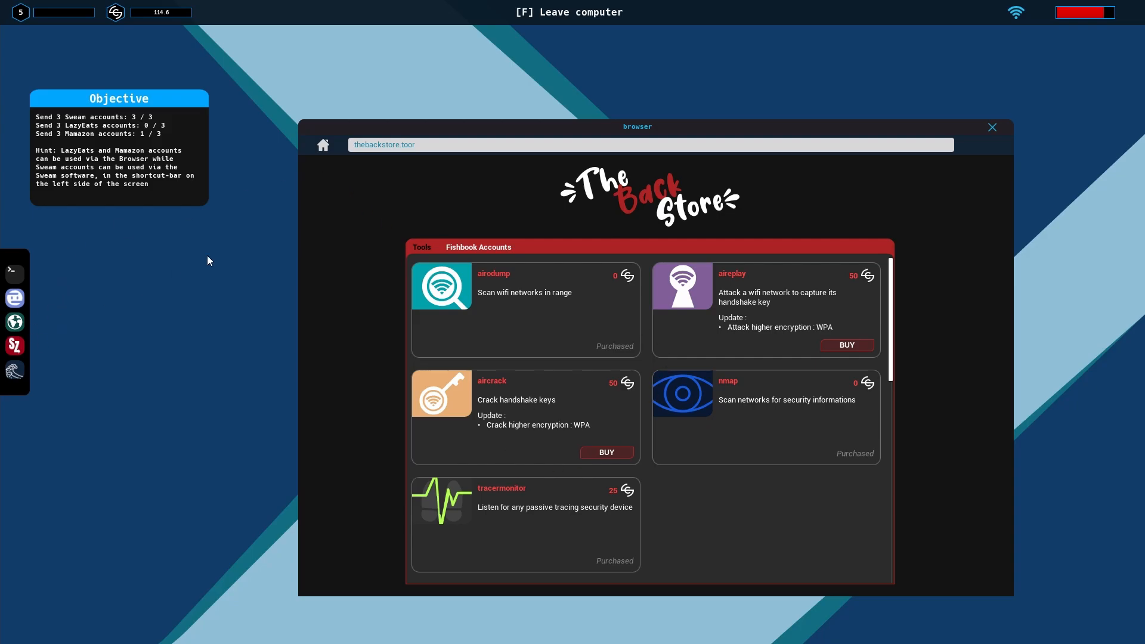
{"action": "left_click", "coordinate": [323, 144]}
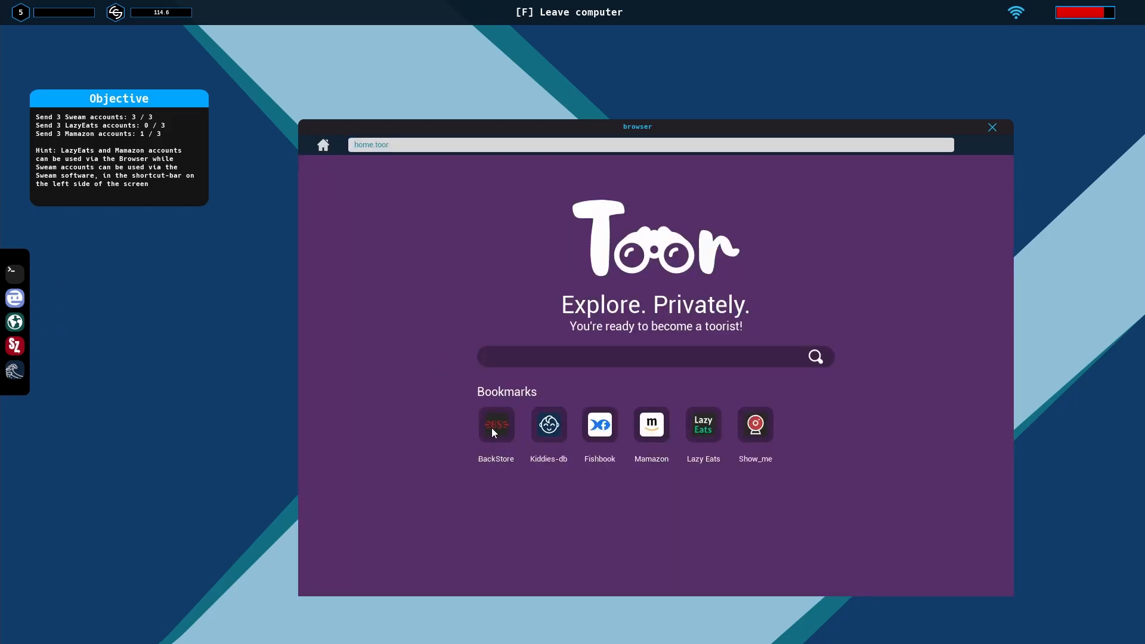
{"action": "left_click", "coordinate": [496, 424]}
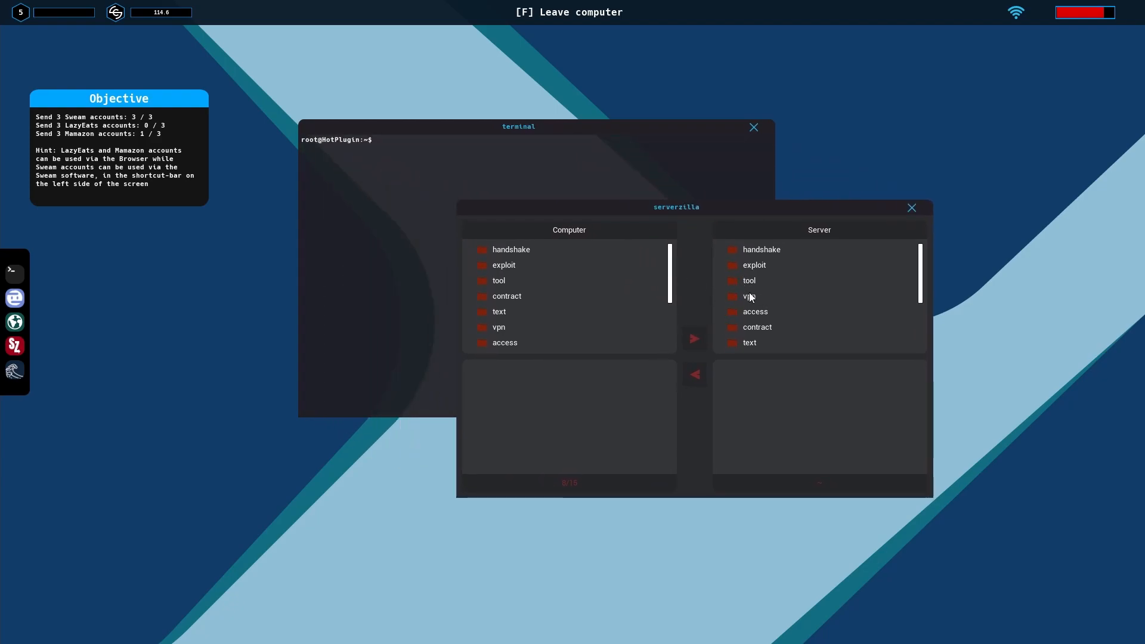
- Show the tool folder on computer and server, then copy aireplay from the server to the computer
{"action": "left_click", "coordinate": [498, 280]}
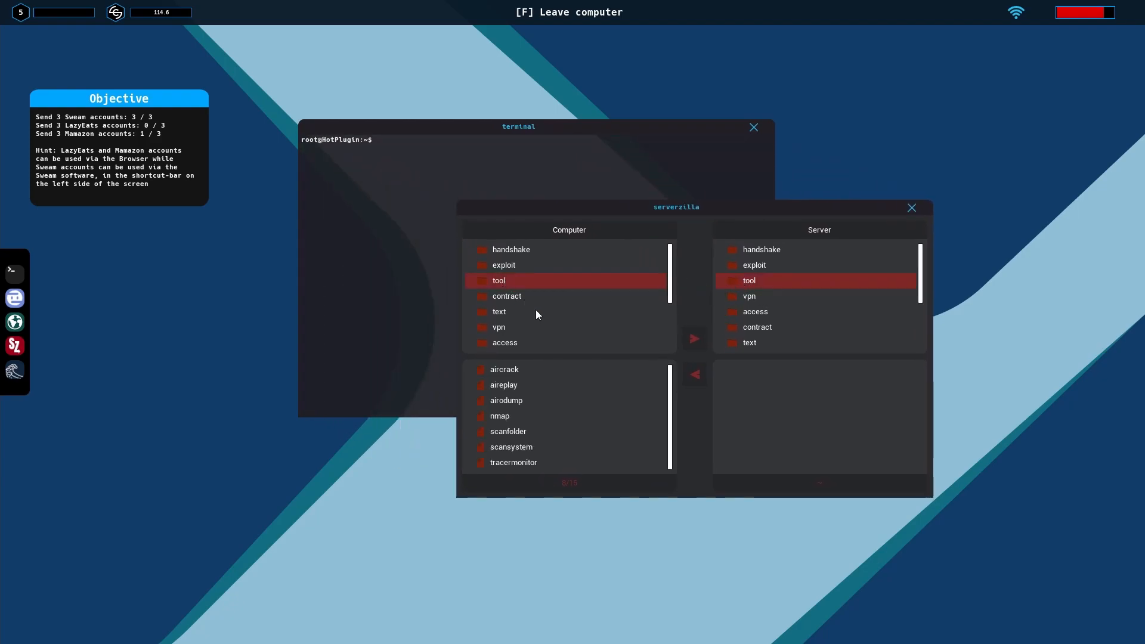
{"action": "mouse_move", "coordinate": [513, 372]}
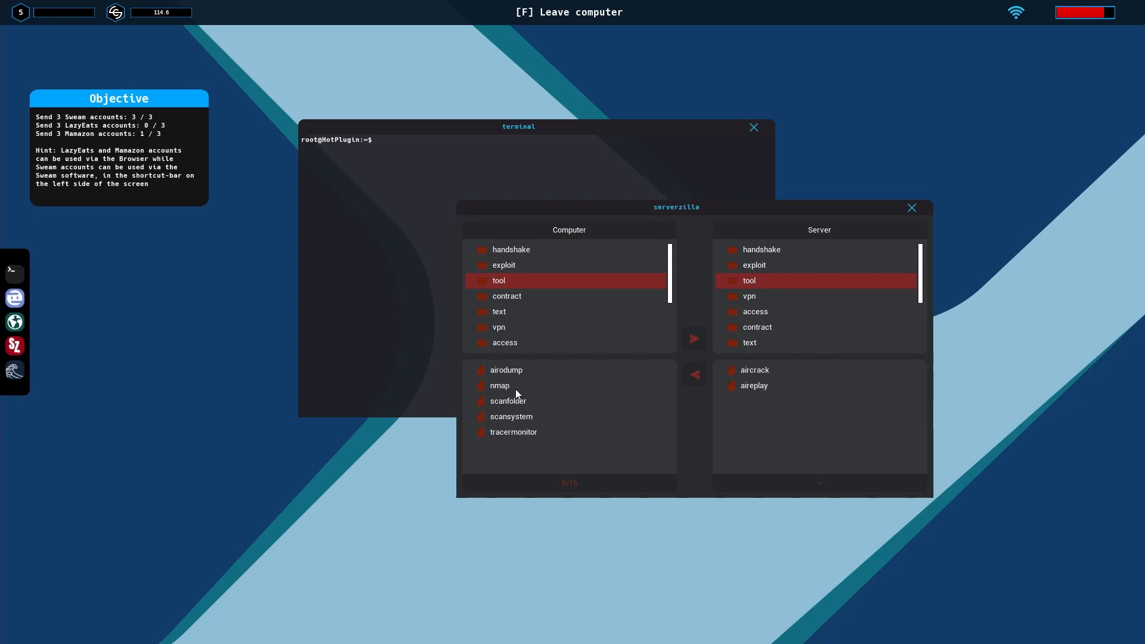
{"action": "mouse_move", "coordinate": [594, 240]}
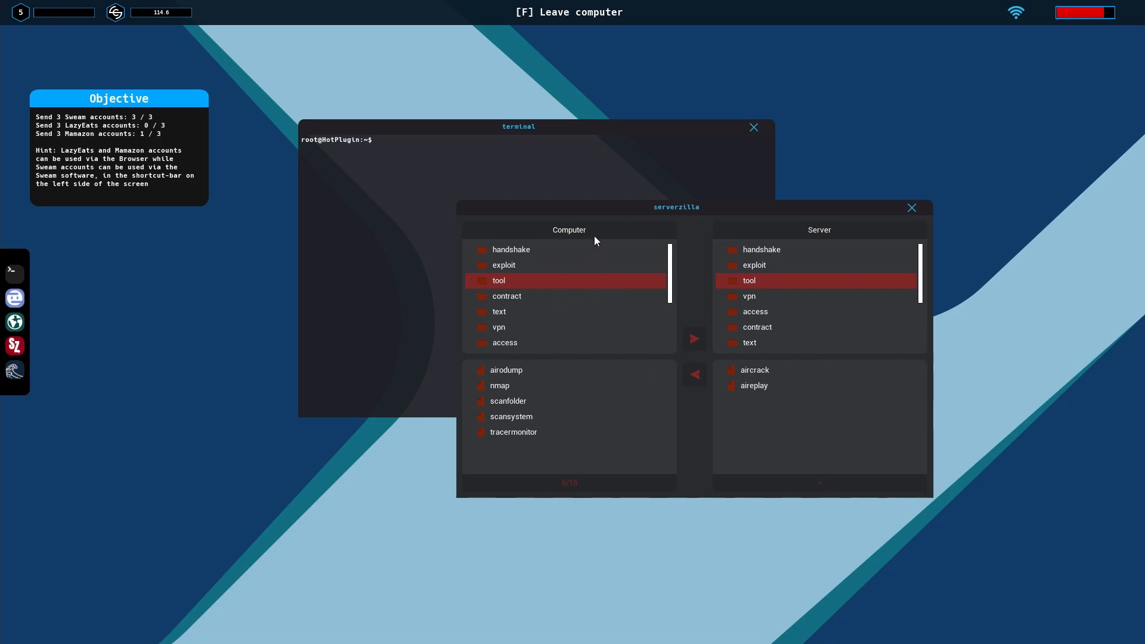
{"action": "mouse_move", "coordinate": [523, 290]}
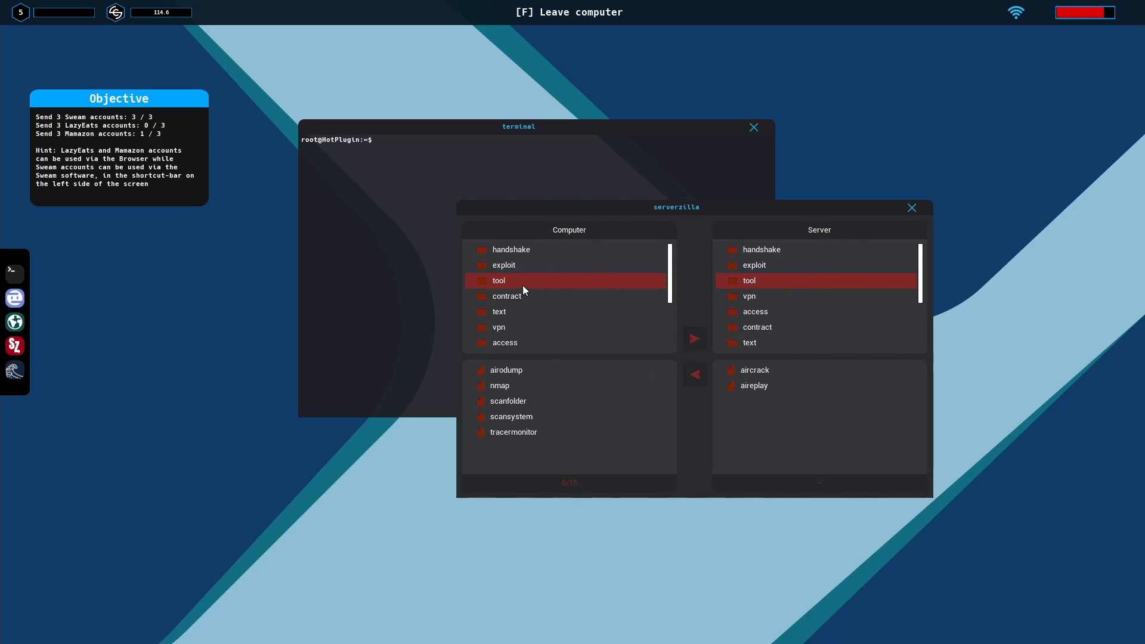
{"action": "mouse_move", "coordinate": [748, 383]}
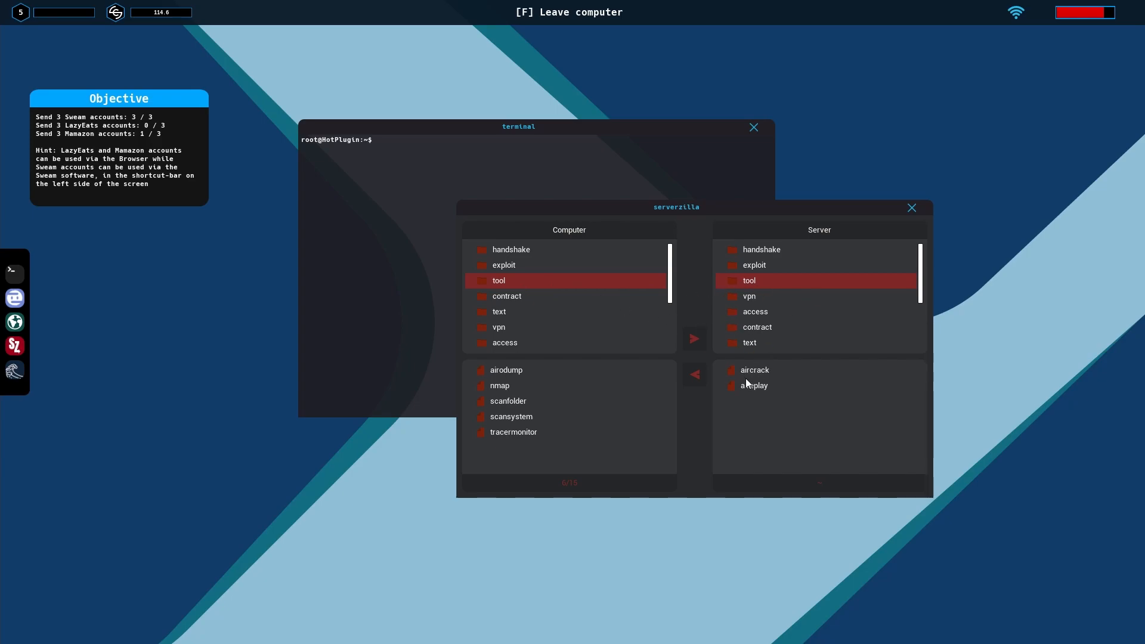
{"action": "left_click", "coordinate": [754, 385]}
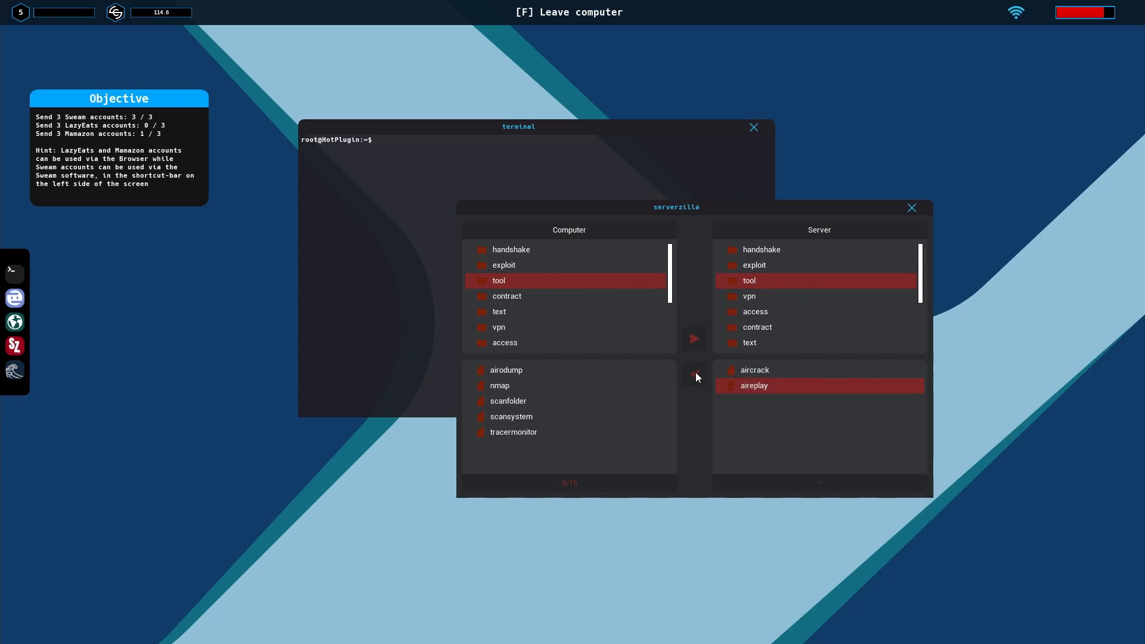
{"action": "left_click", "coordinate": [693, 376]}
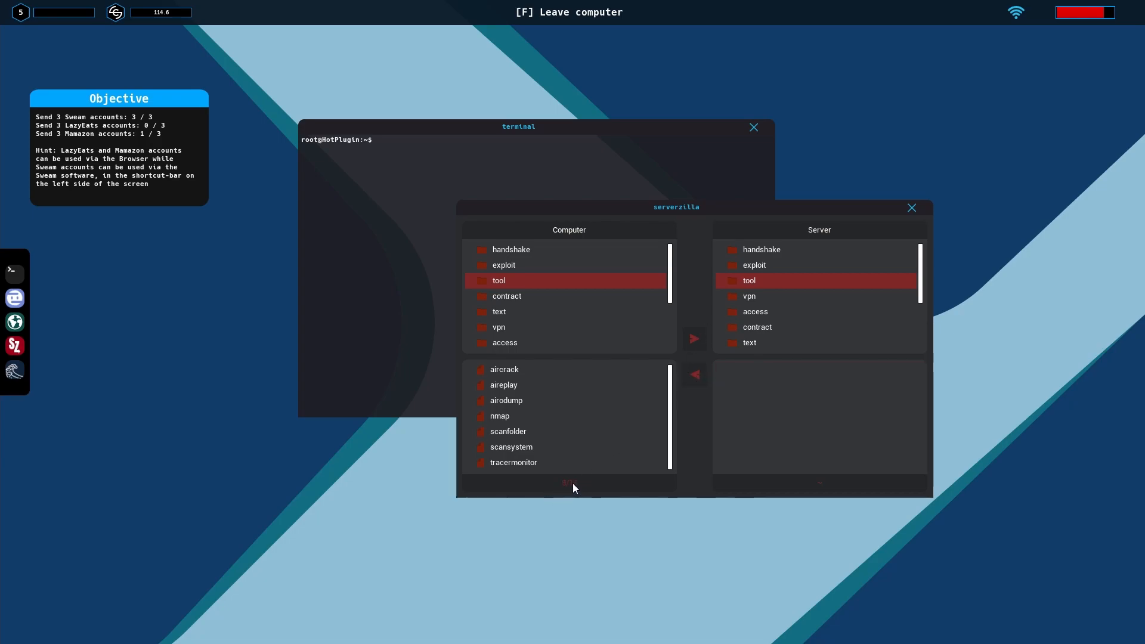
{"action": "mouse_move", "coordinate": [624, 468]}
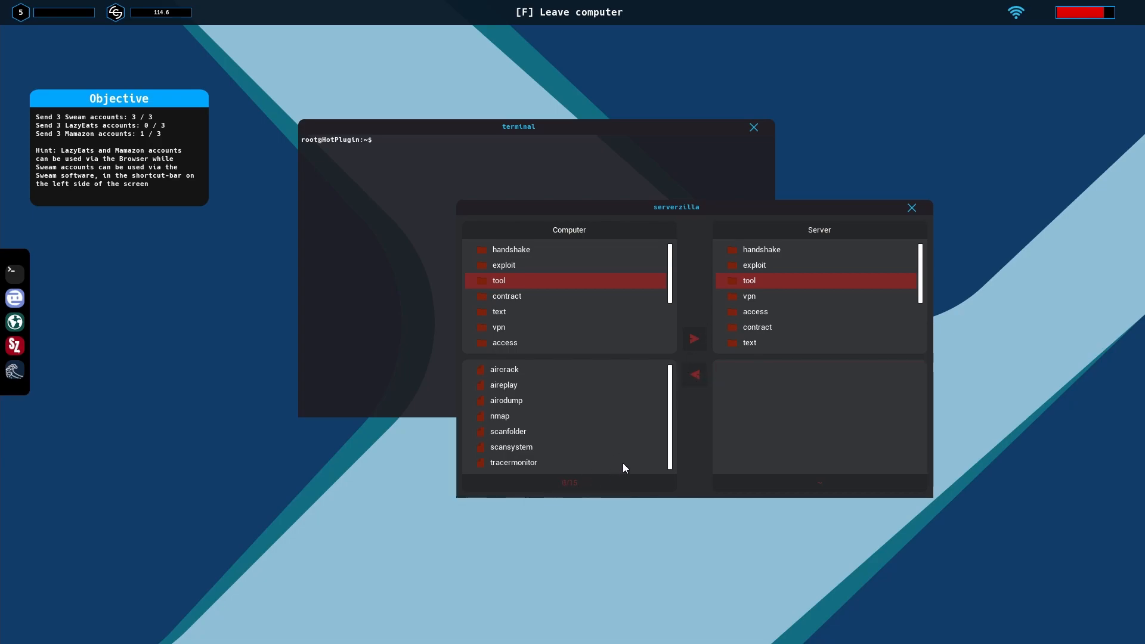
{"action": "mouse_move", "coordinate": [556, 386]}
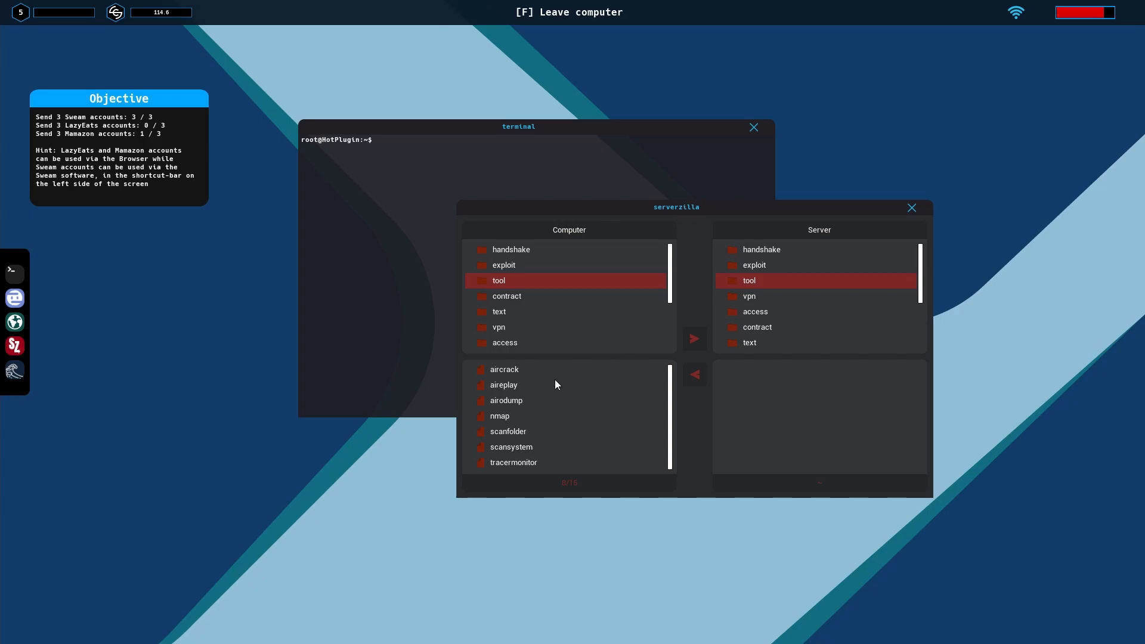
{"action": "mouse_move", "coordinate": [894, 230]}
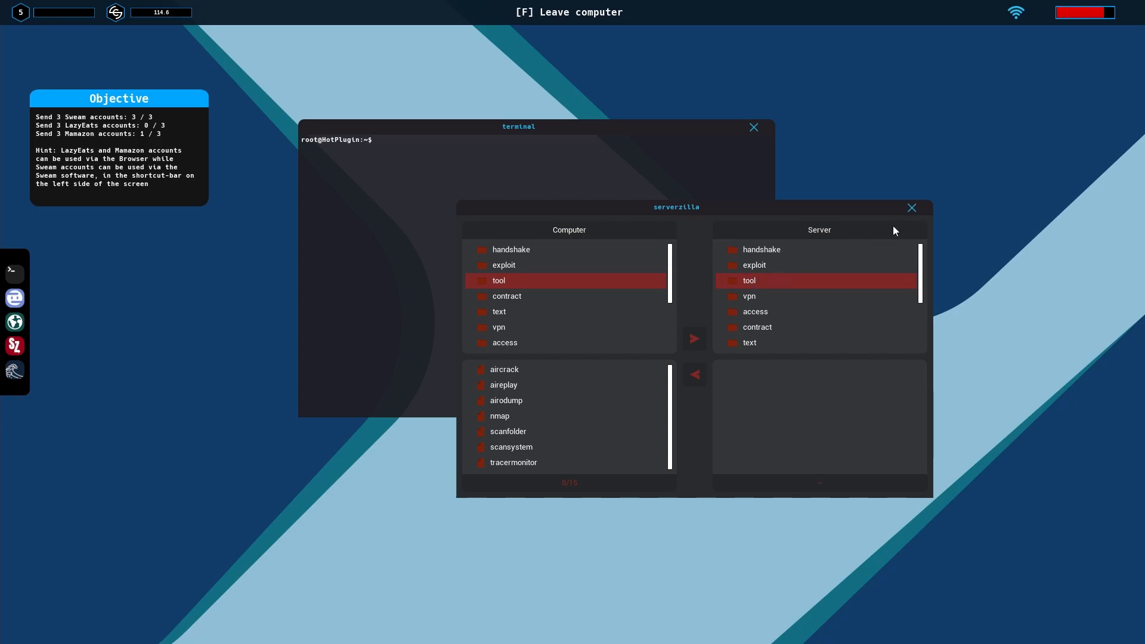
{"action": "mouse_move", "coordinate": [512, 379]}
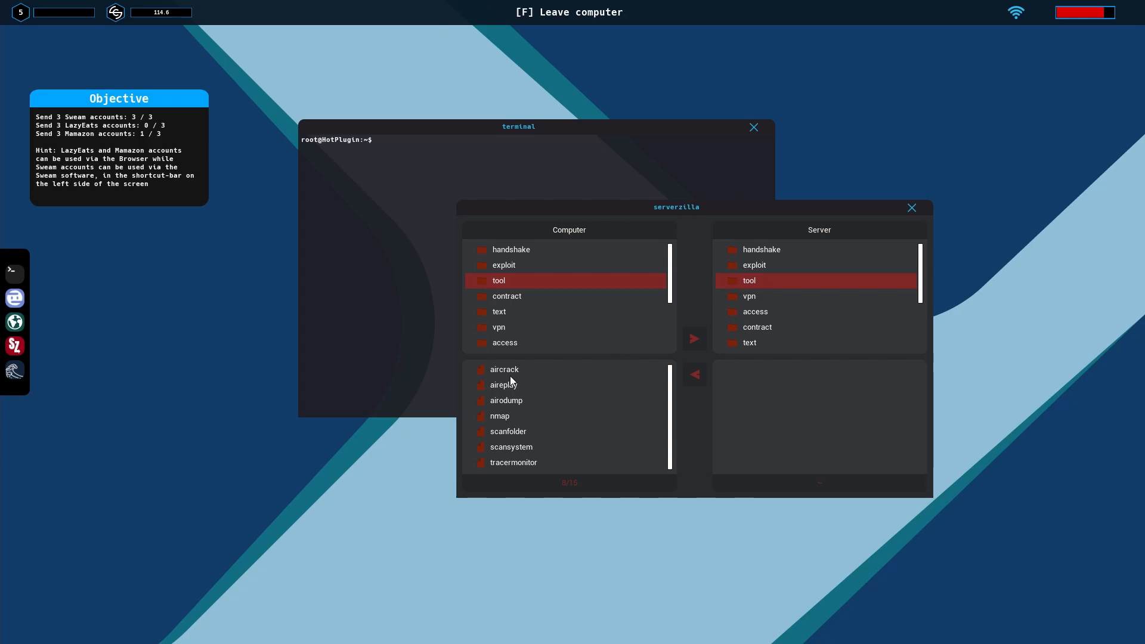
{"action": "mouse_move", "coordinate": [1007, 18]}
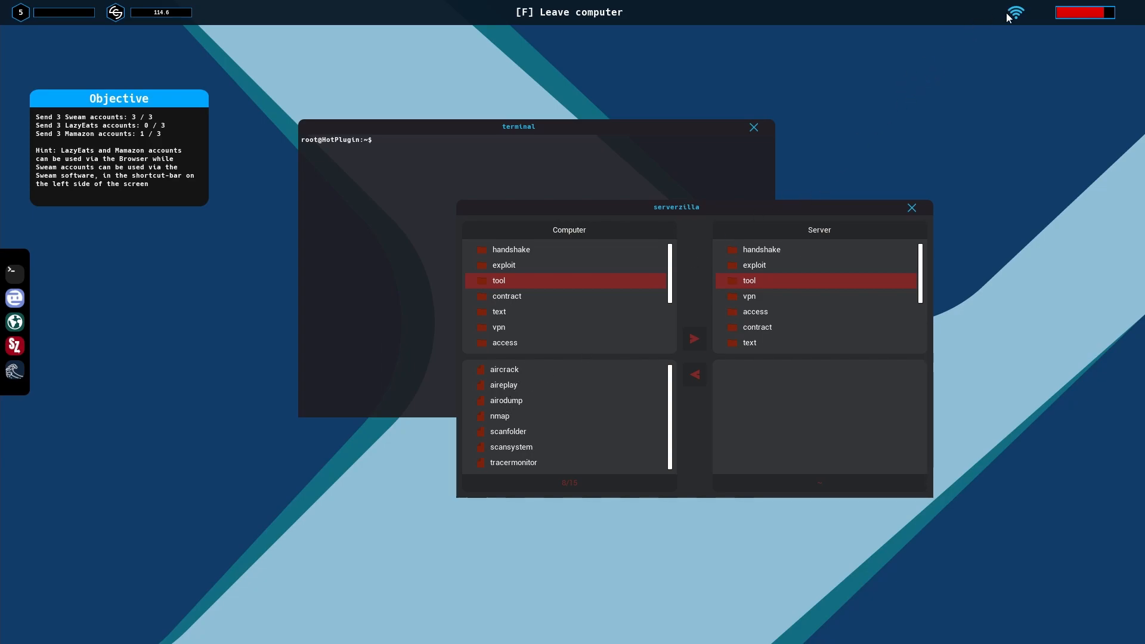
- Close Serverzilla, run 'help' in the terminal, clear it, and run 'help' again for the full command list
{"action": "left_click", "coordinate": [911, 208]}
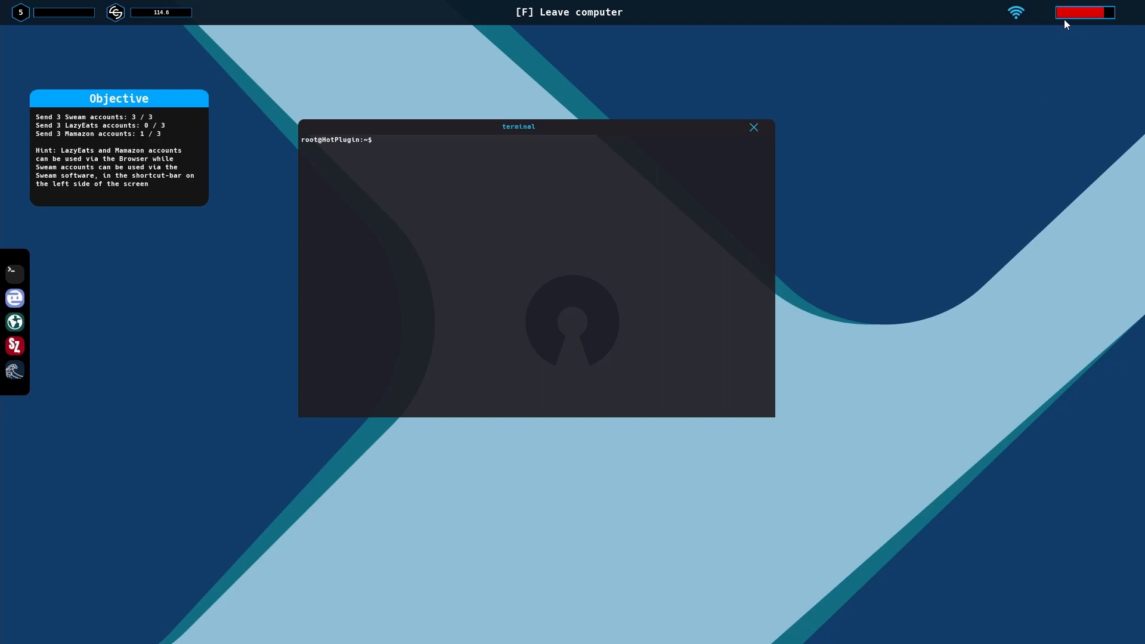
{"action": "mouse_move", "coordinate": [910, 132]}
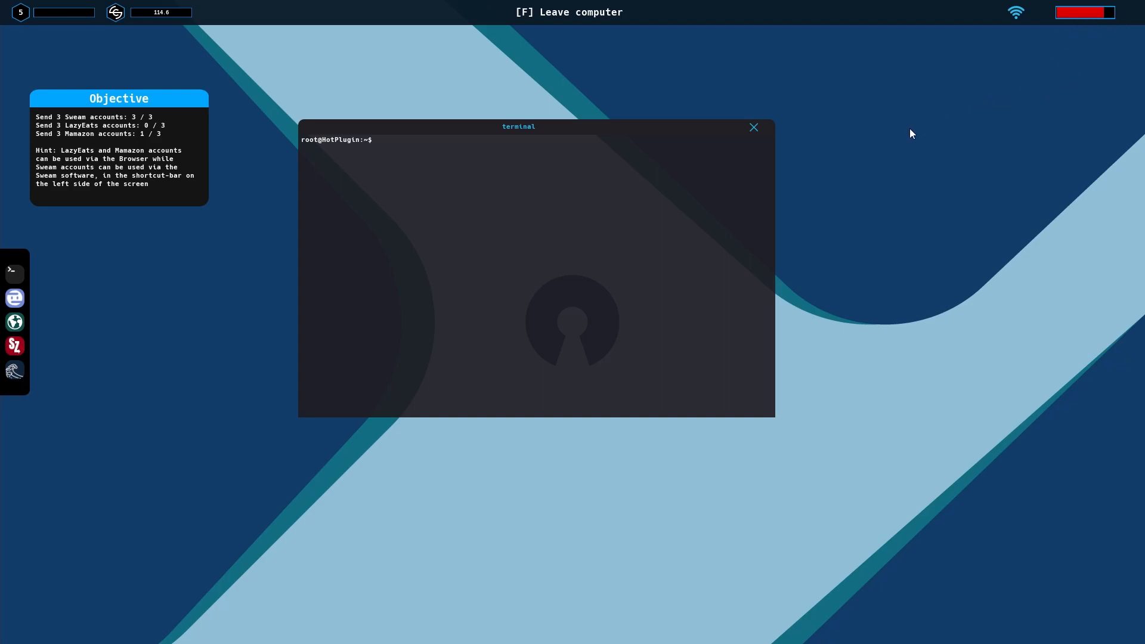
{"action": "mouse_move", "coordinate": [799, 181]}
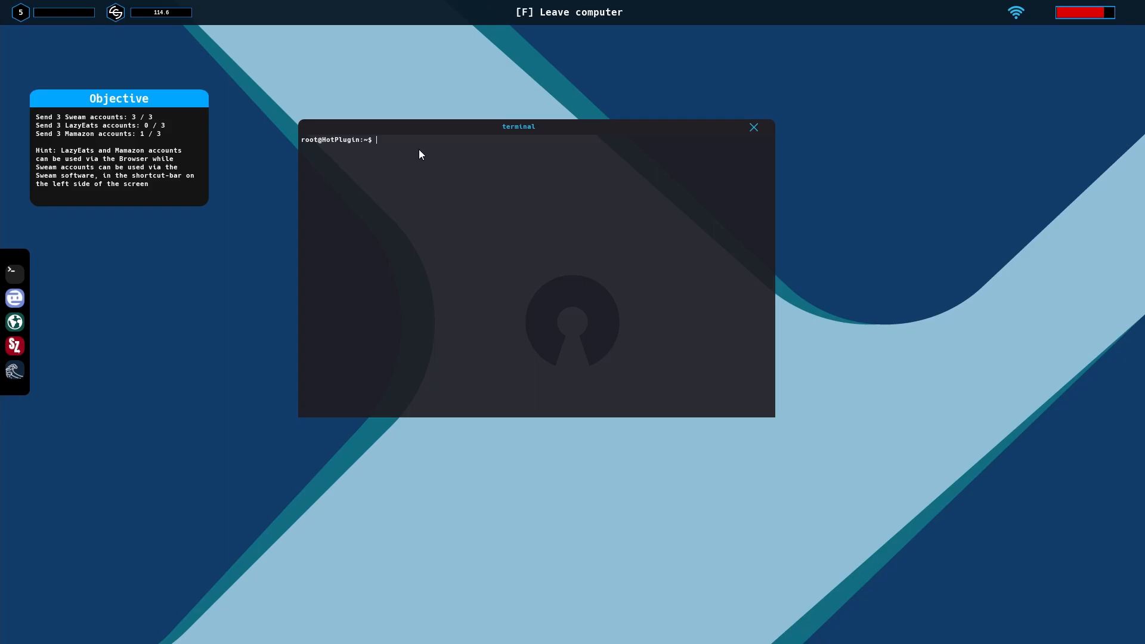
{"action": "type", "text": "help"}
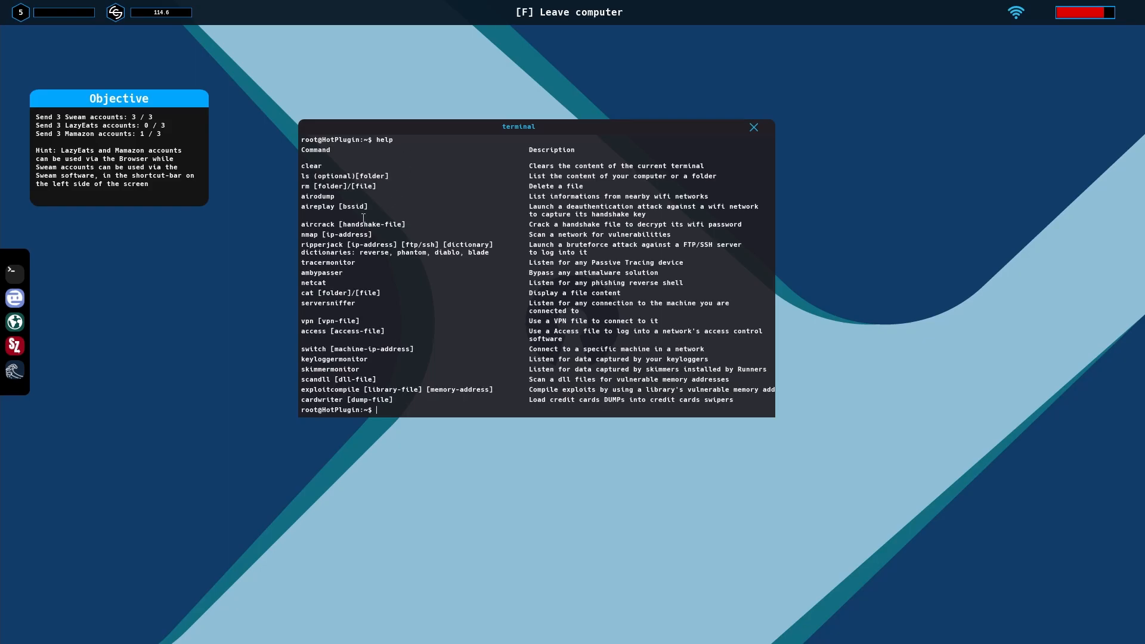
{"action": "mouse_move", "coordinate": [398, 409]}
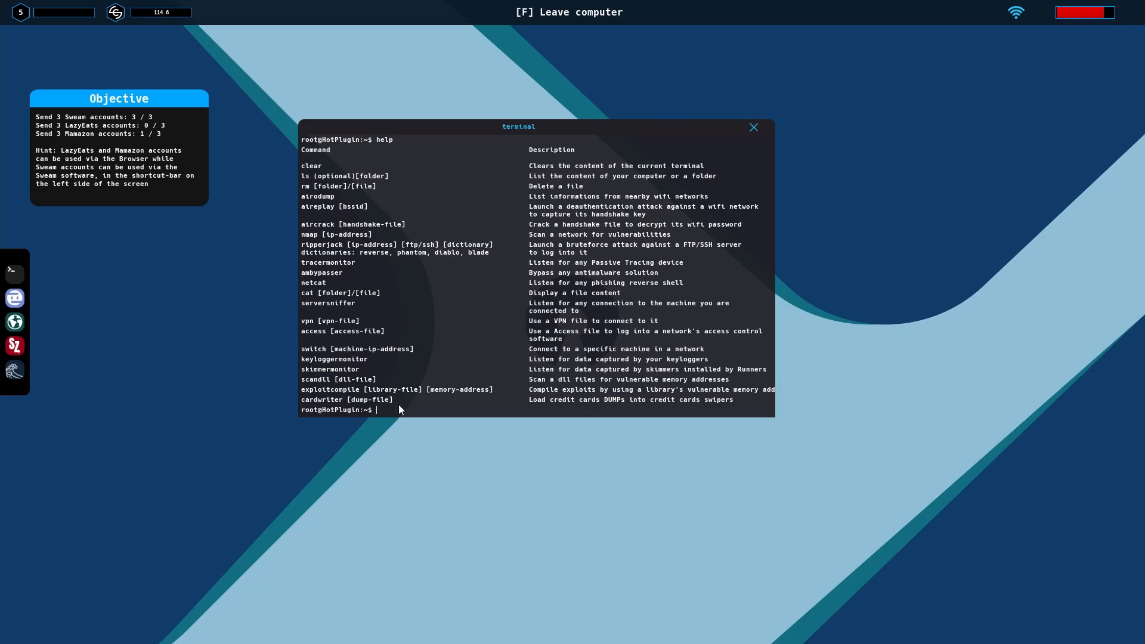
{"action": "double_click", "coordinate": [321, 400]}
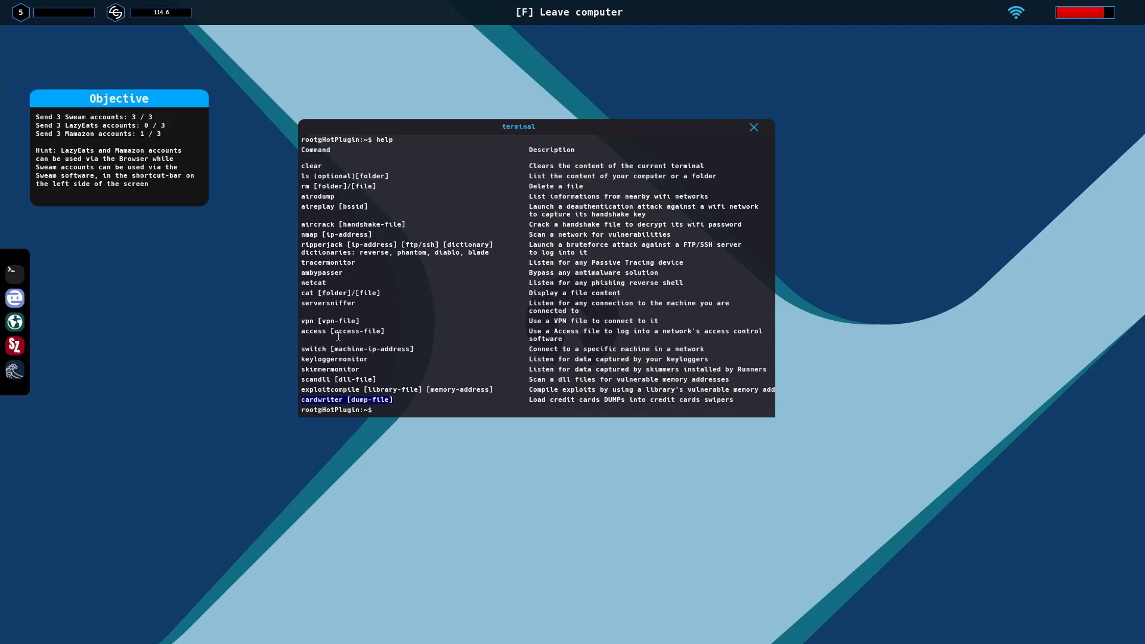
{"action": "mouse_move", "coordinate": [351, 178]}
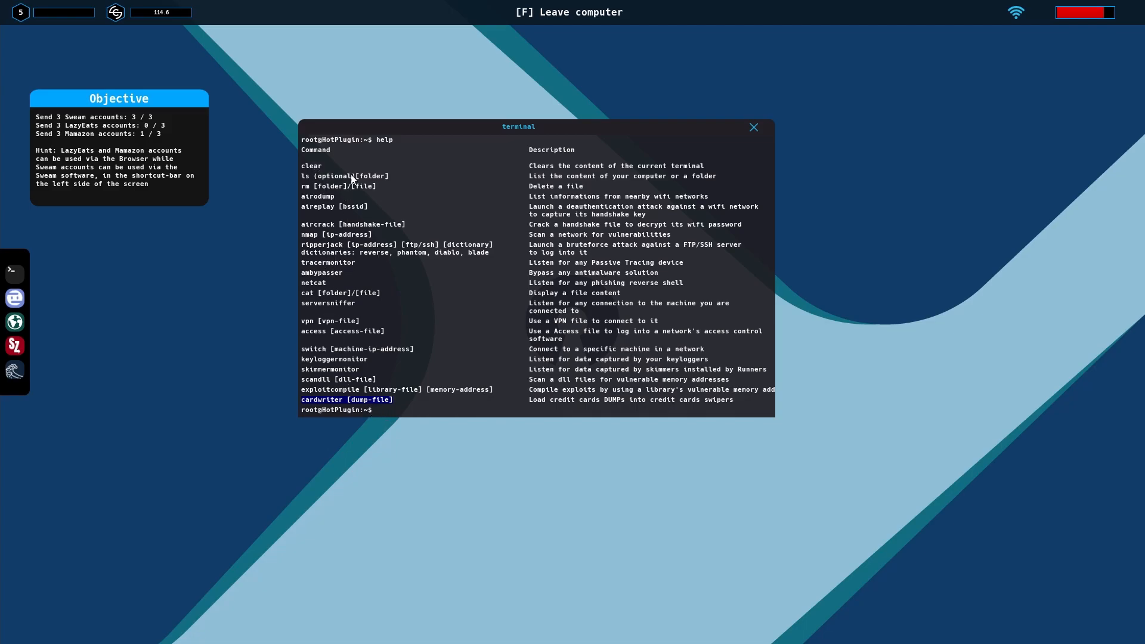
{"action": "mouse_move", "coordinate": [426, 328]}
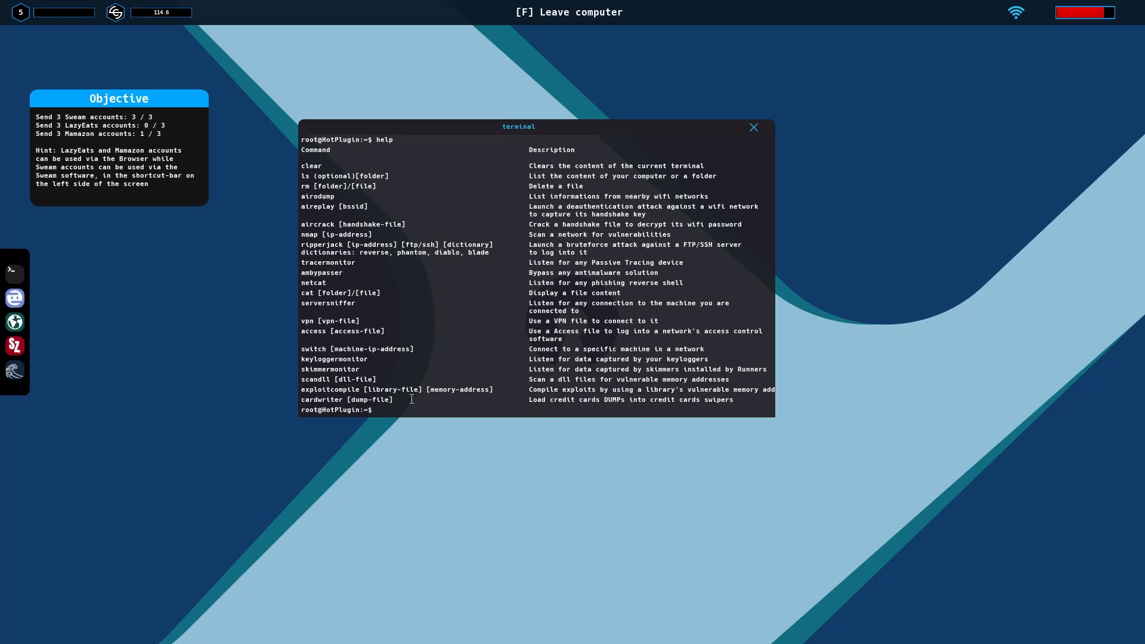
{"action": "type", "text": "cle"}
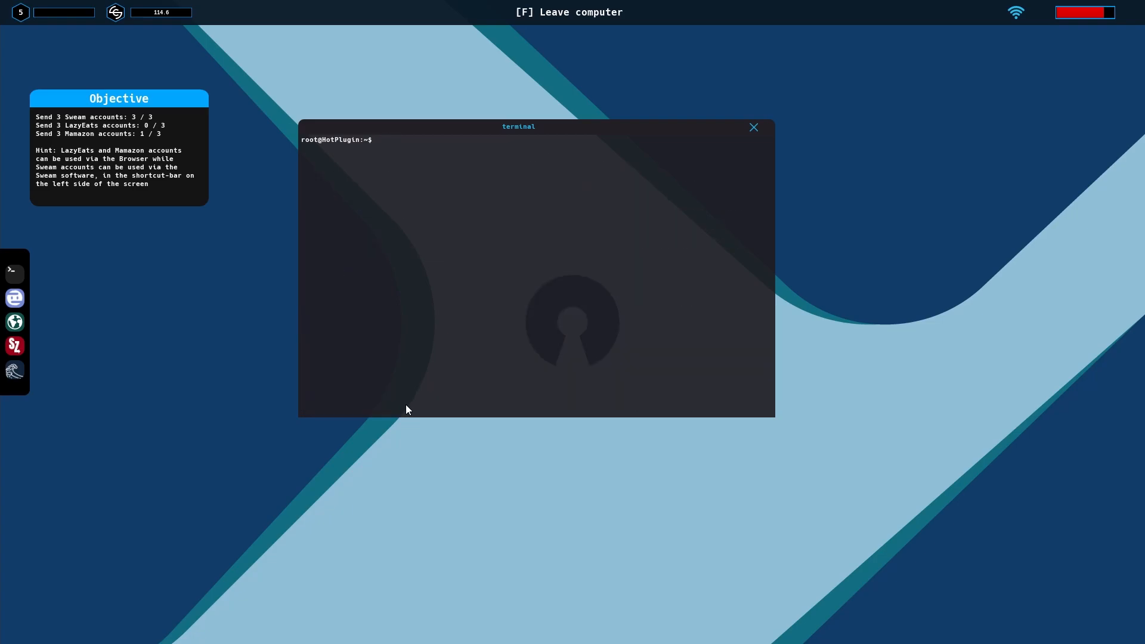
{"action": "mouse_move", "coordinate": [500, 193]}
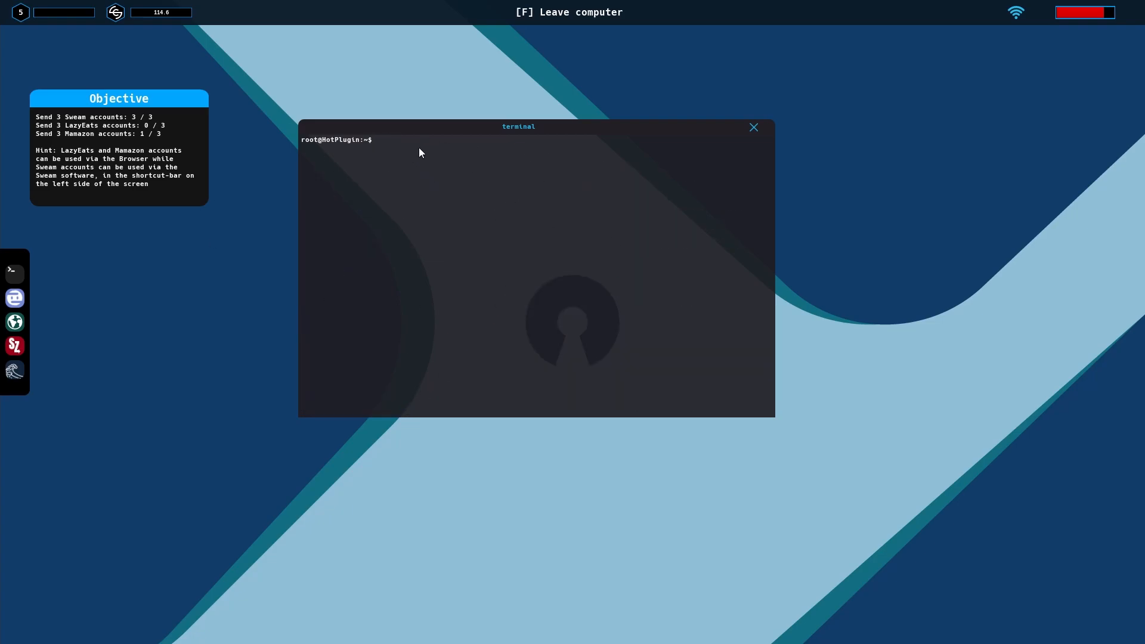
{"action": "mouse_move", "coordinate": [521, 151]}
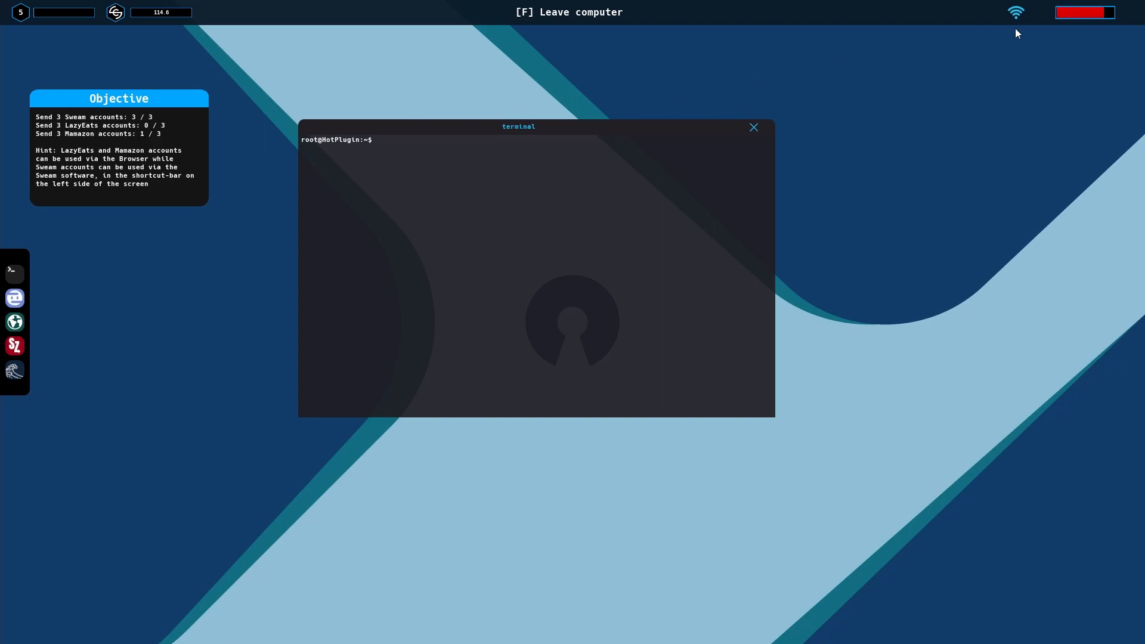
{"action": "mouse_move", "coordinate": [470, 150]}
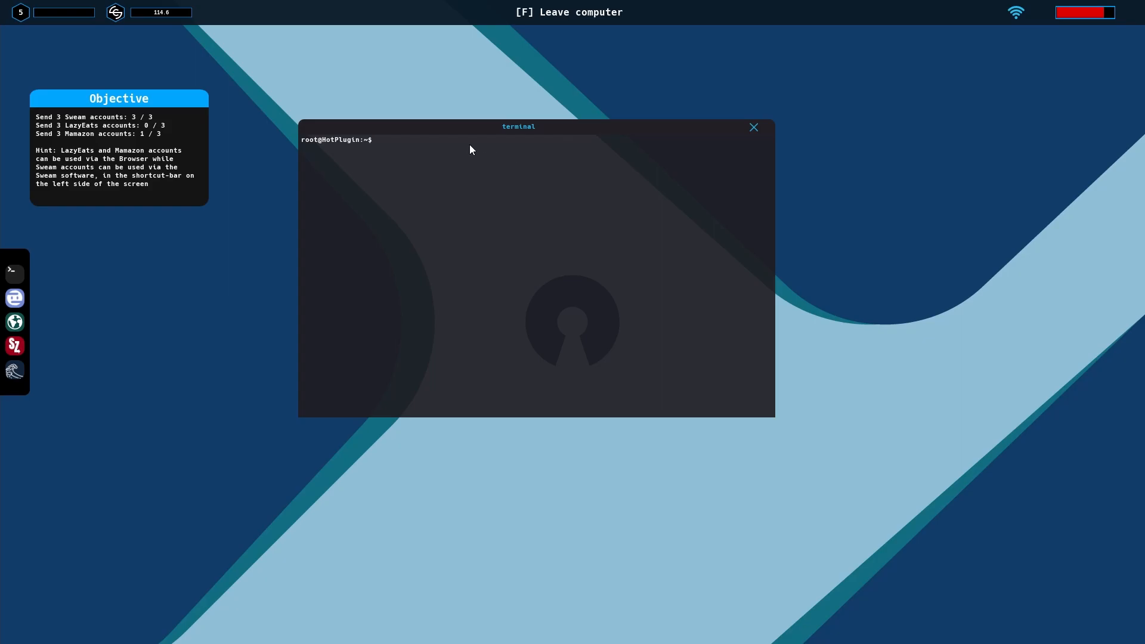
{"action": "type", "text": "help"}
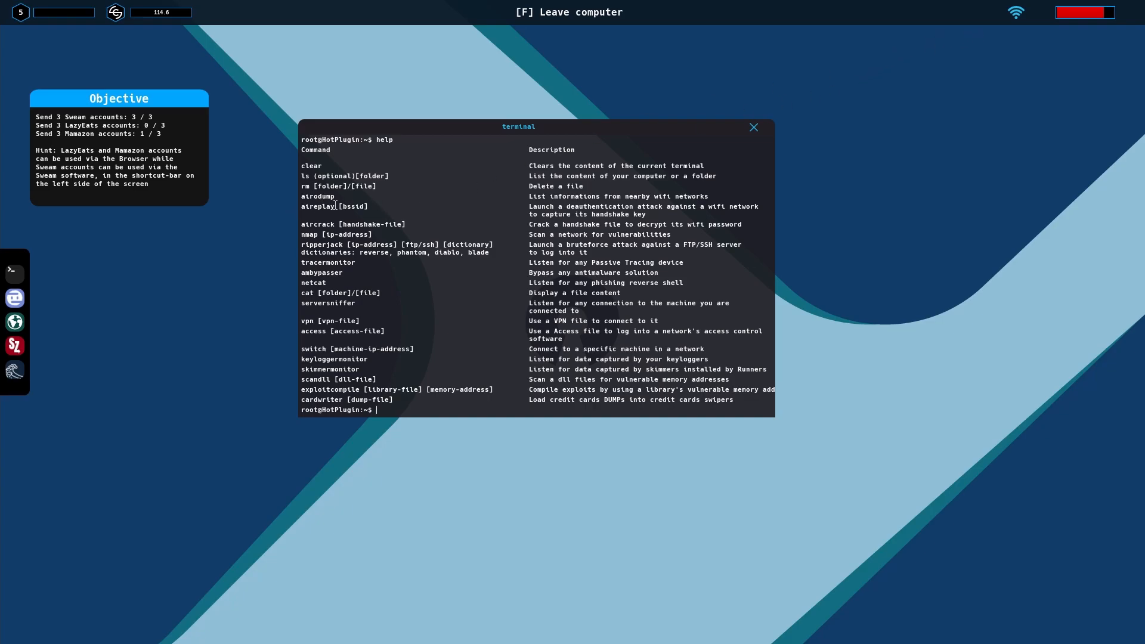
{"action": "mouse_move", "coordinate": [395, 409]}
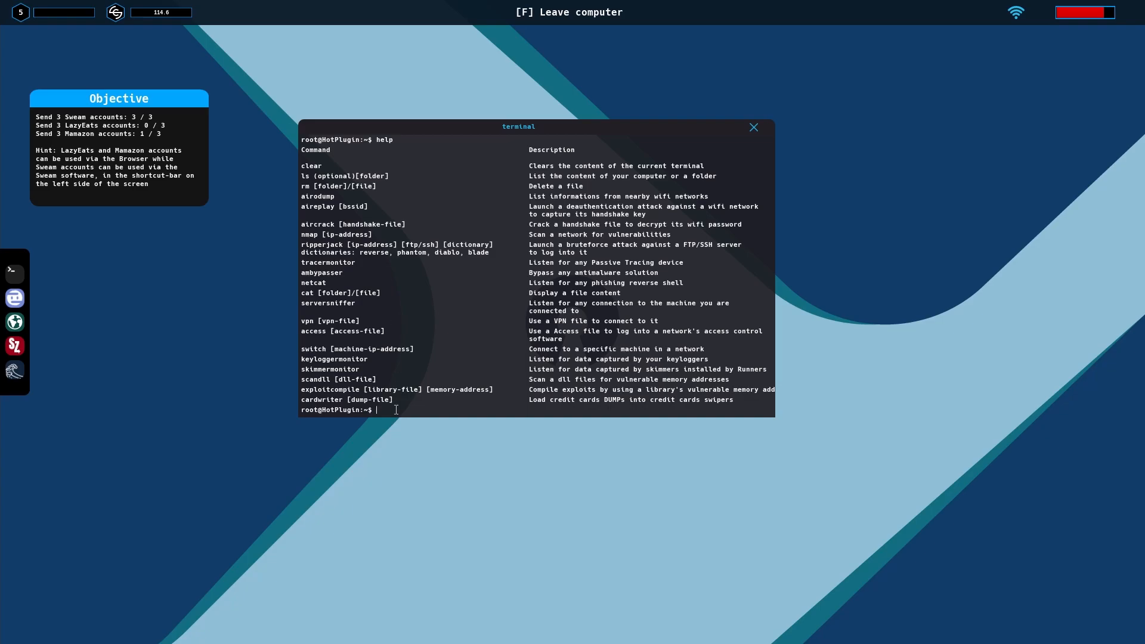
- Run 'airodump' to list nearby WiFi networks with their BSSIDs and encryption
{"action": "type", "text": "air"}
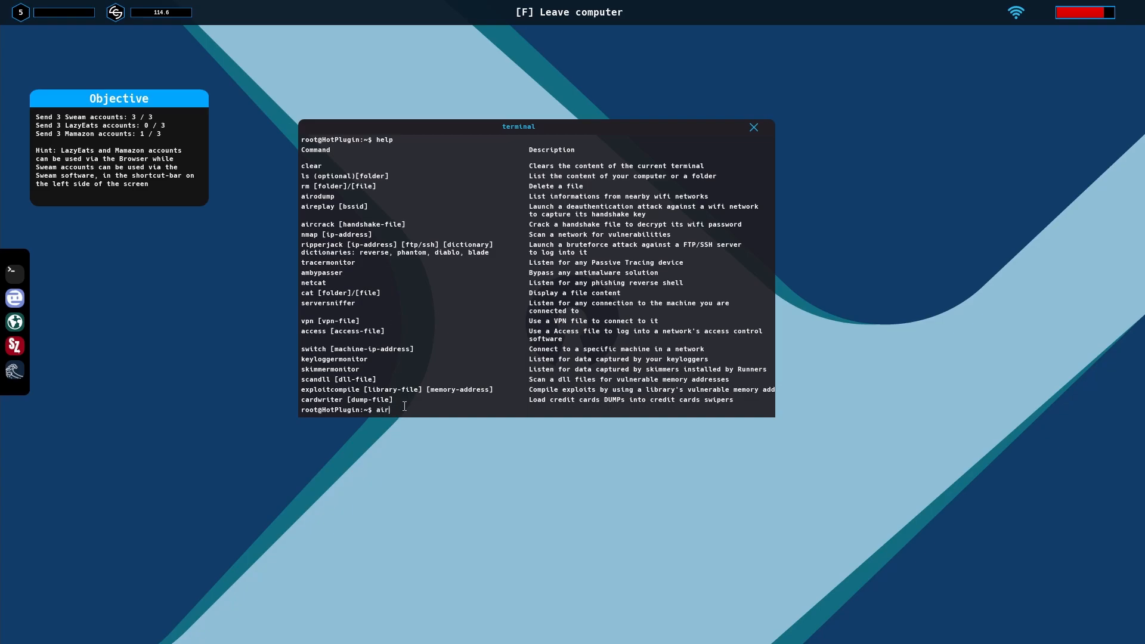
{"action": "type", "text": "o"}
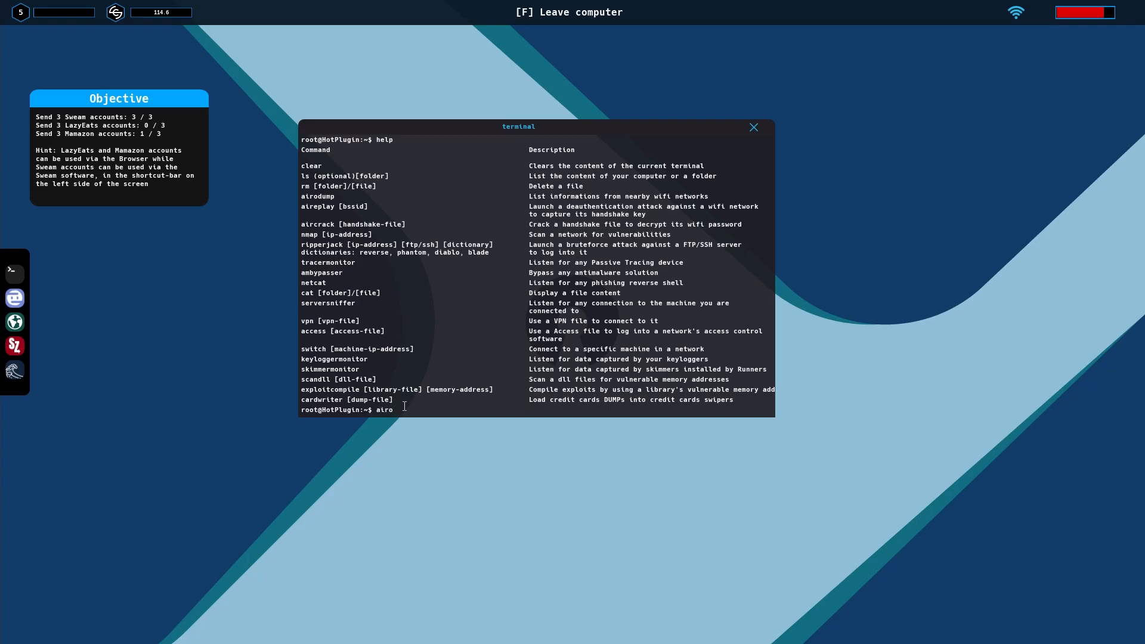
{"action": "type", "text": "dump"}
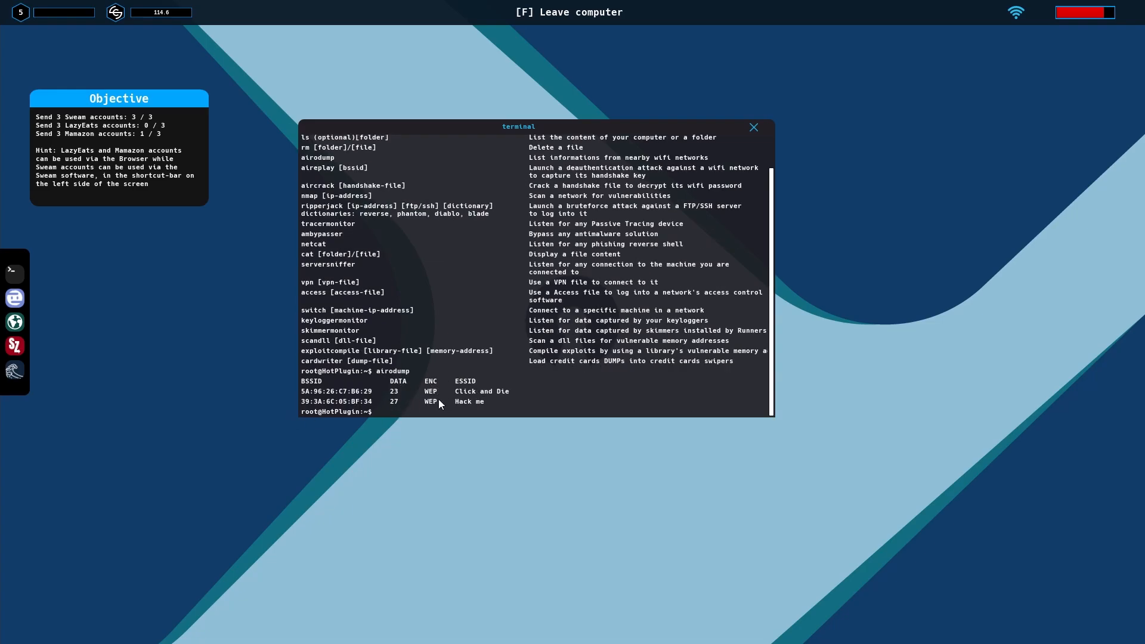
{"action": "mouse_move", "coordinate": [952, 35]}
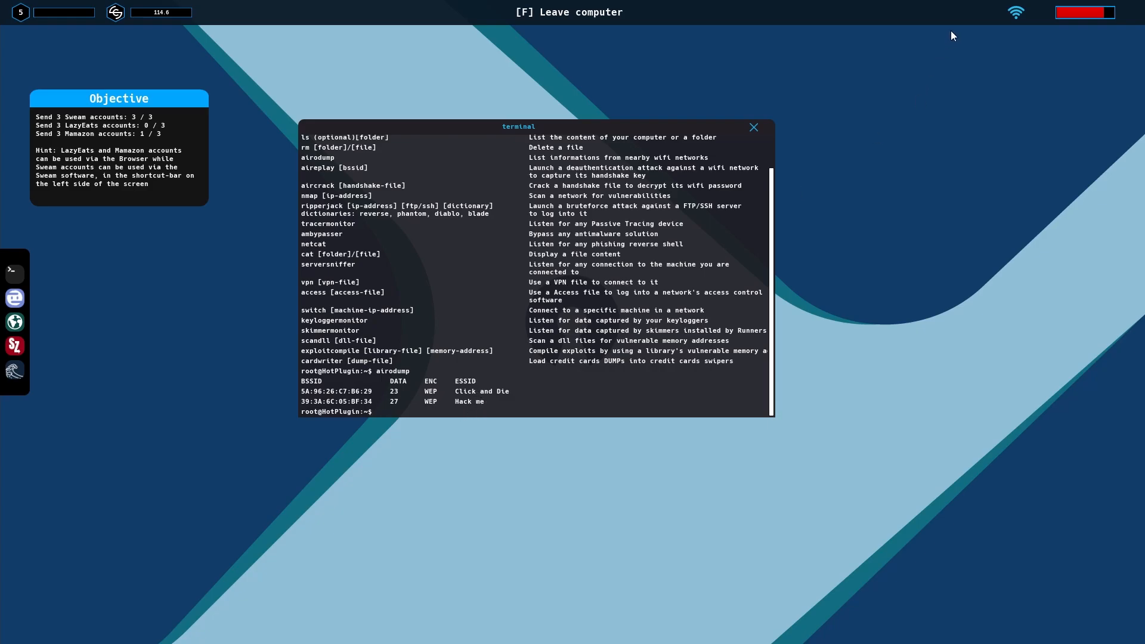
{"action": "left_click", "coordinate": [1015, 12]}
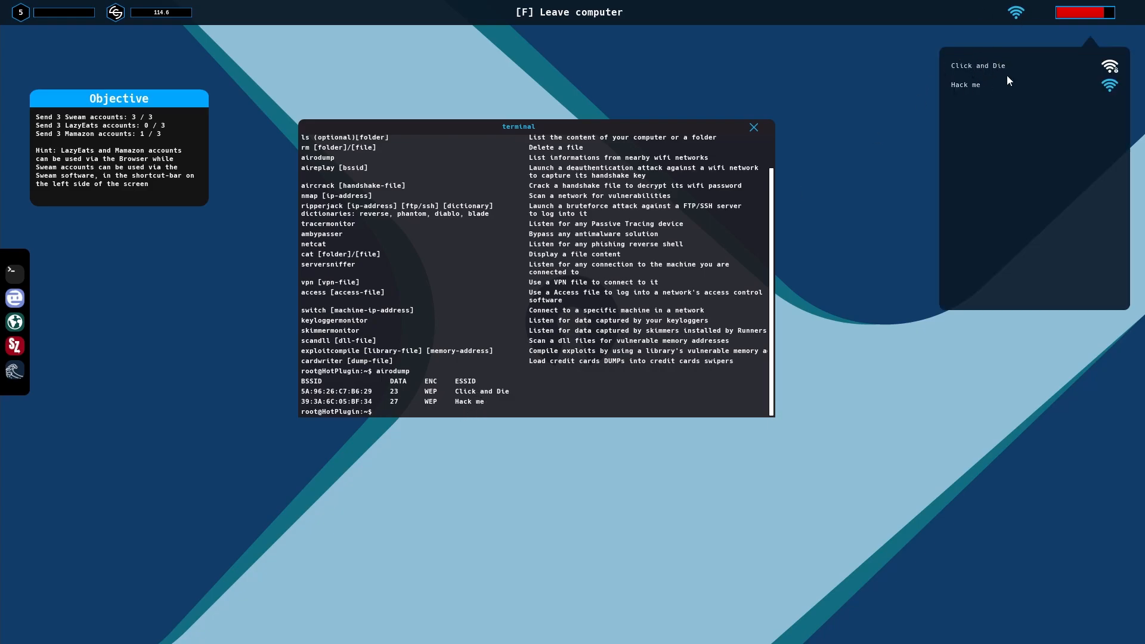
{"action": "mouse_move", "coordinate": [429, 350]}
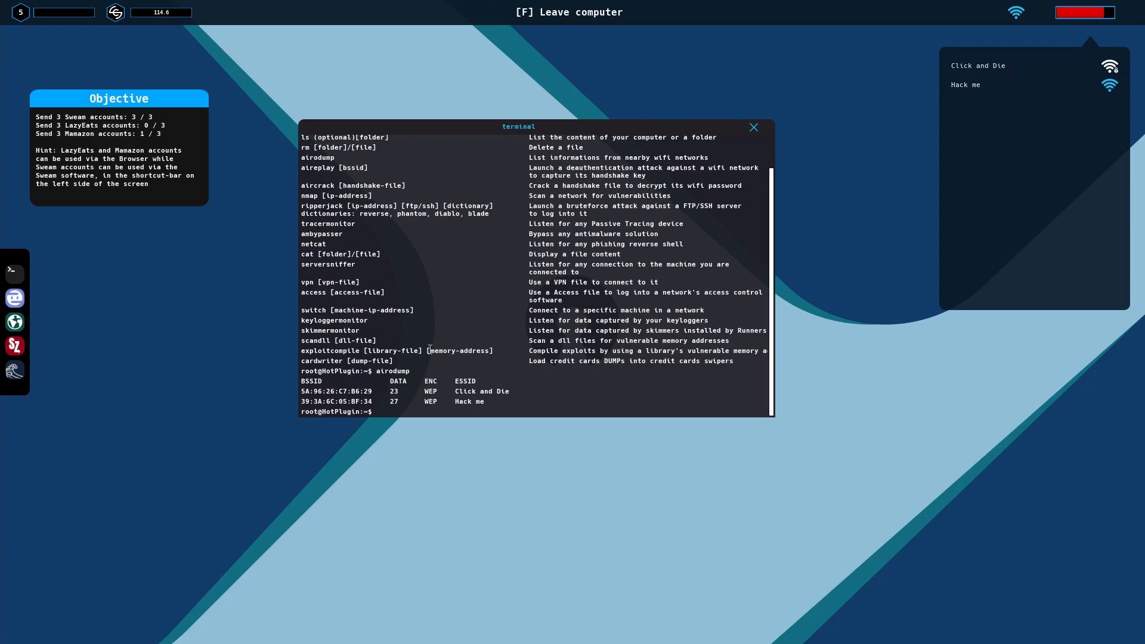
{"action": "mouse_move", "coordinate": [1021, 107]}
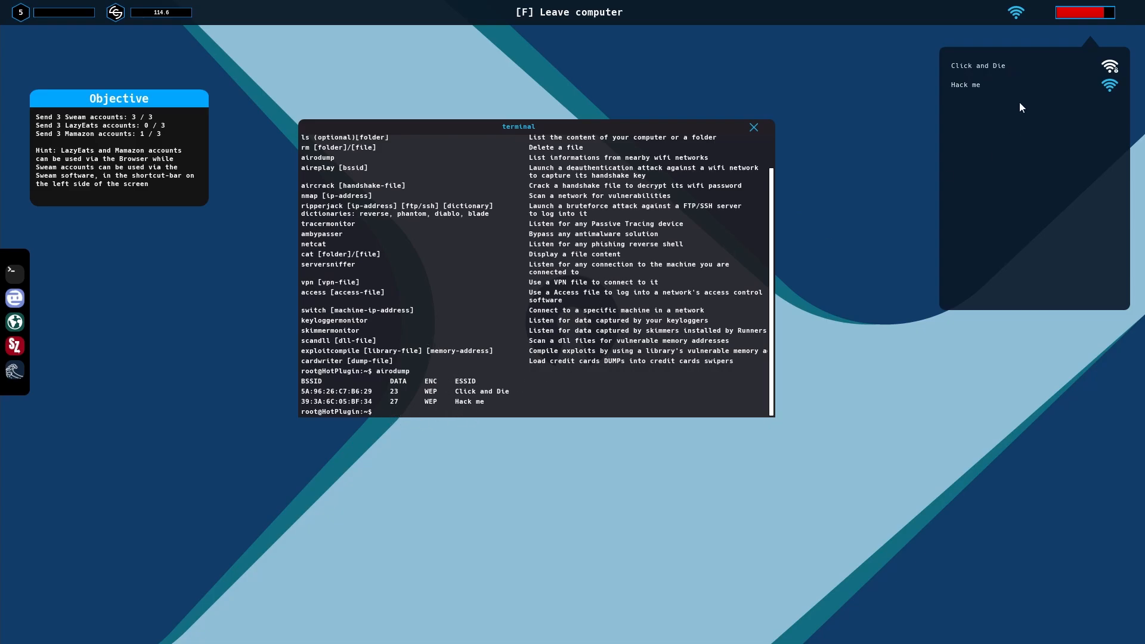
{"action": "mouse_move", "coordinate": [1094, 23]}
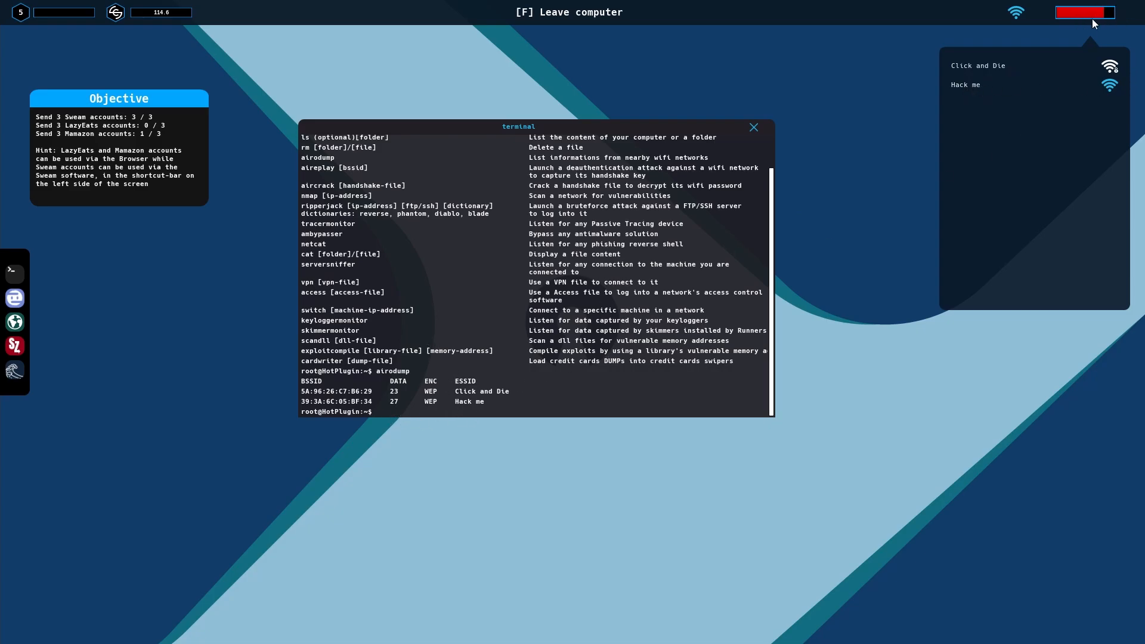
{"action": "mouse_move", "coordinate": [476, 404]}
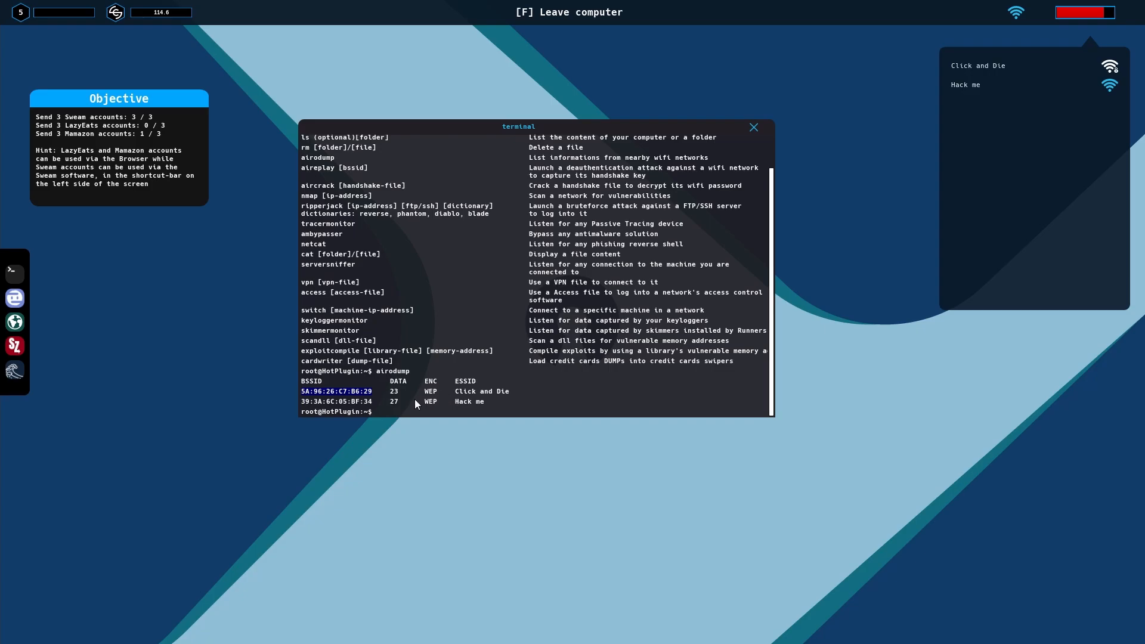
{"action": "mouse_move", "coordinate": [407, 426]}
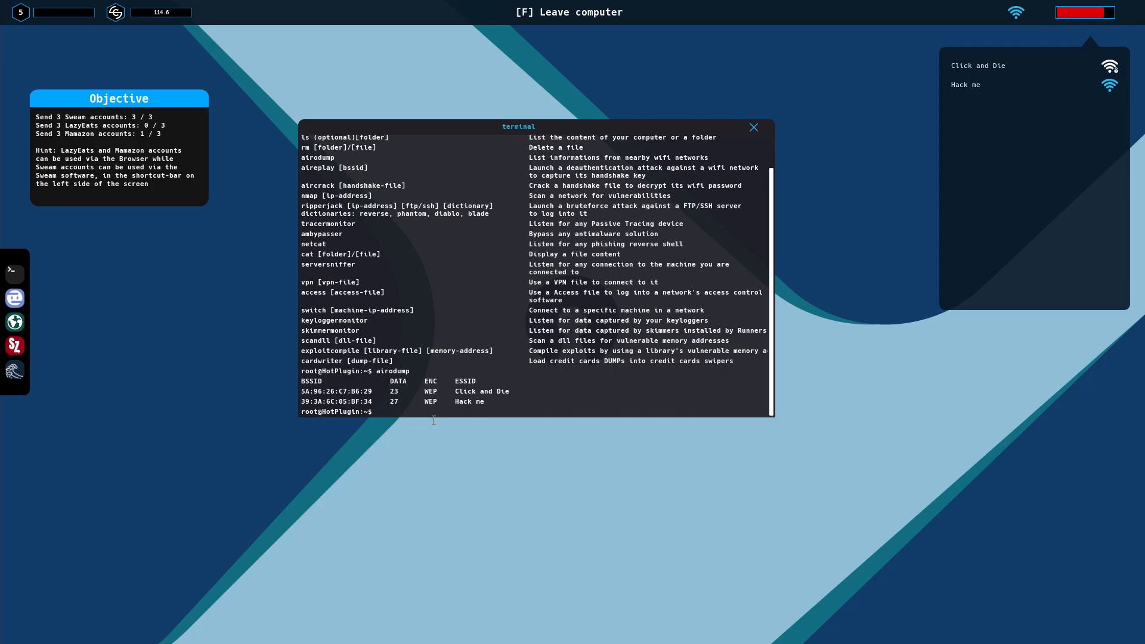
- Run 'aireplay 5A:96:26:C7:B6:29' to deauth clients and save the Click and Die handshake file
{"action": "type", "text": "air"}
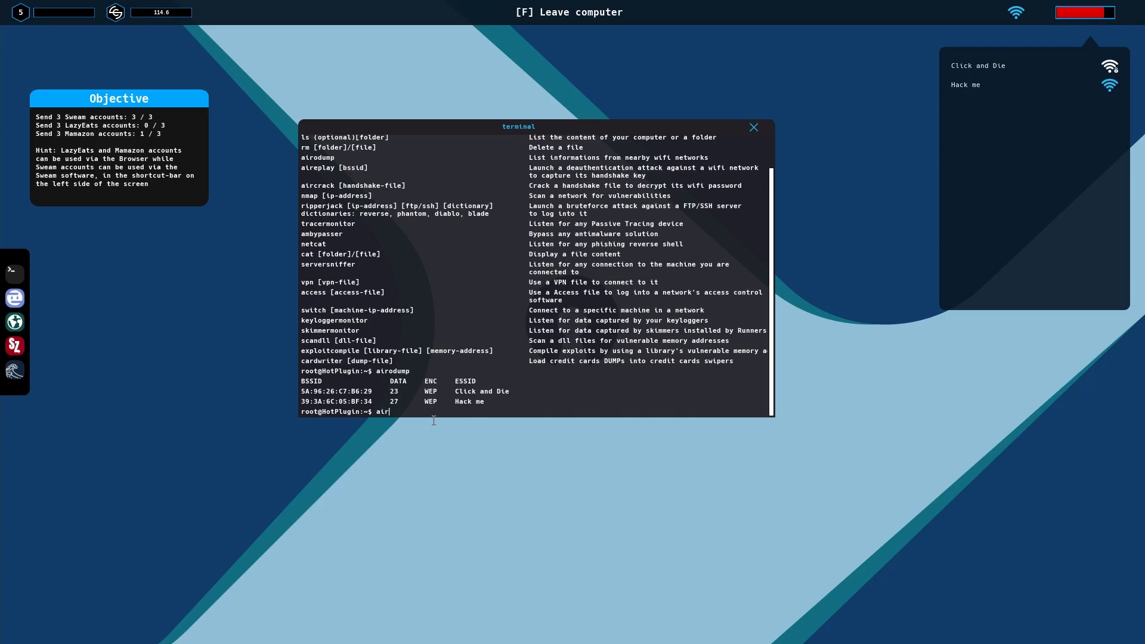
{"action": "type", "text": "eplau"}
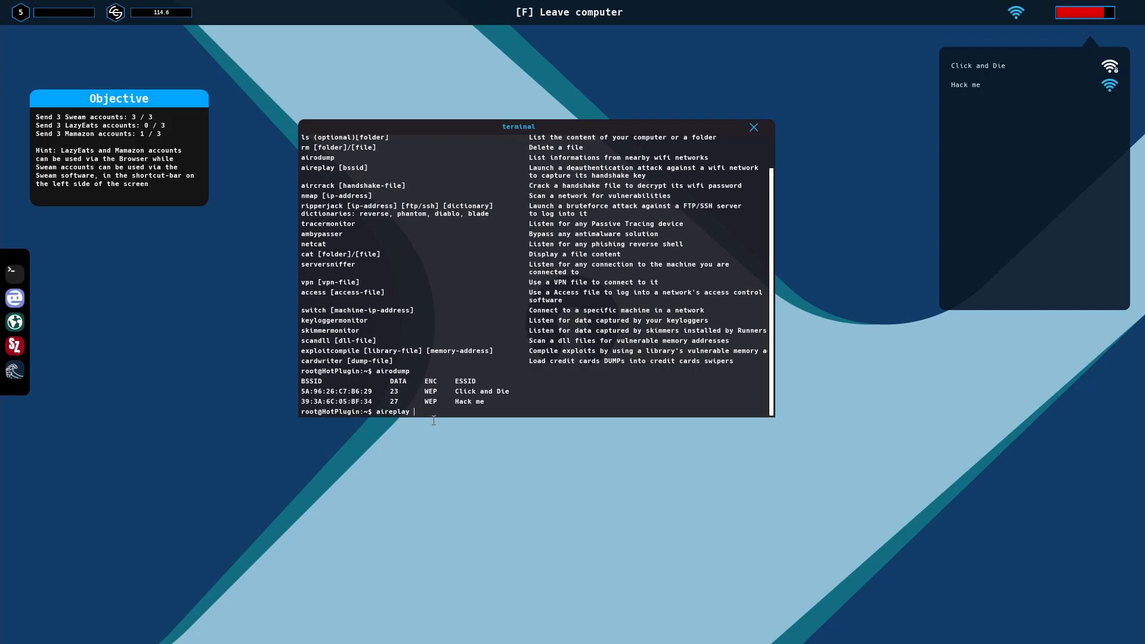
{"action": "type", "text": "5A:96:26:C7:B6:29"}
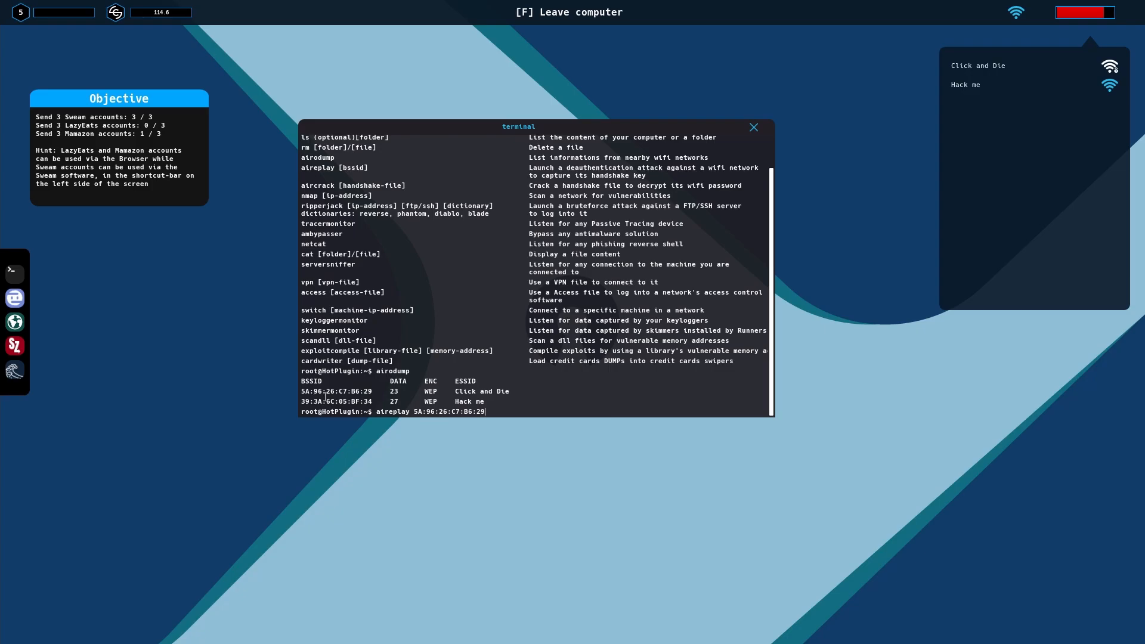
{"action": "mouse_move", "coordinate": [496, 416]}
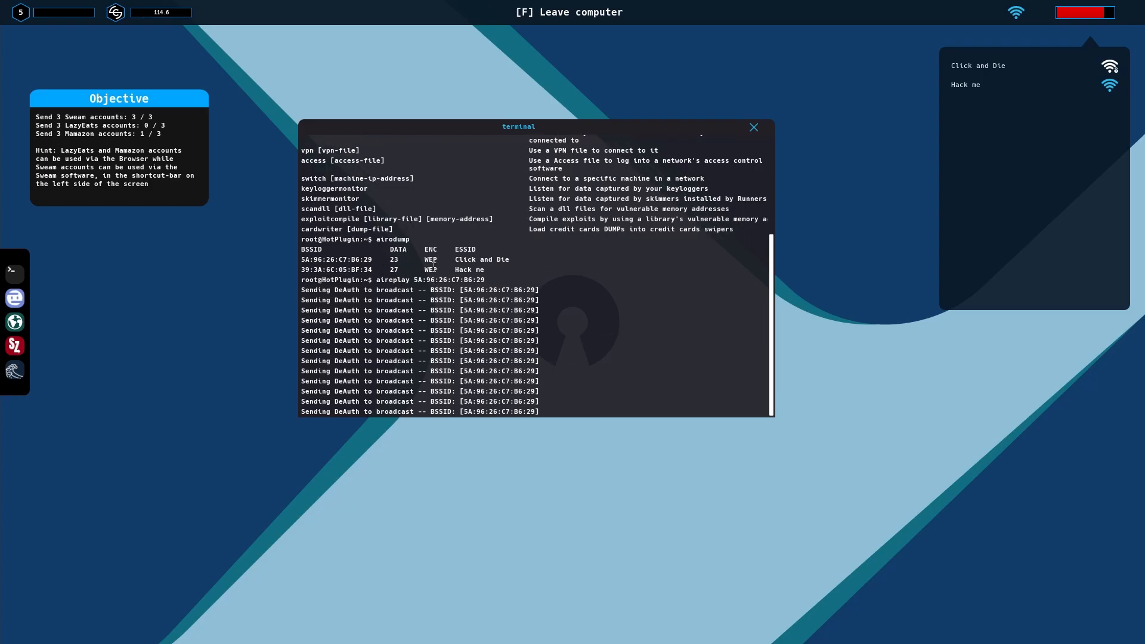
{"action": "scroll", "scroll_direction": "down", "scroll_amount": 3}
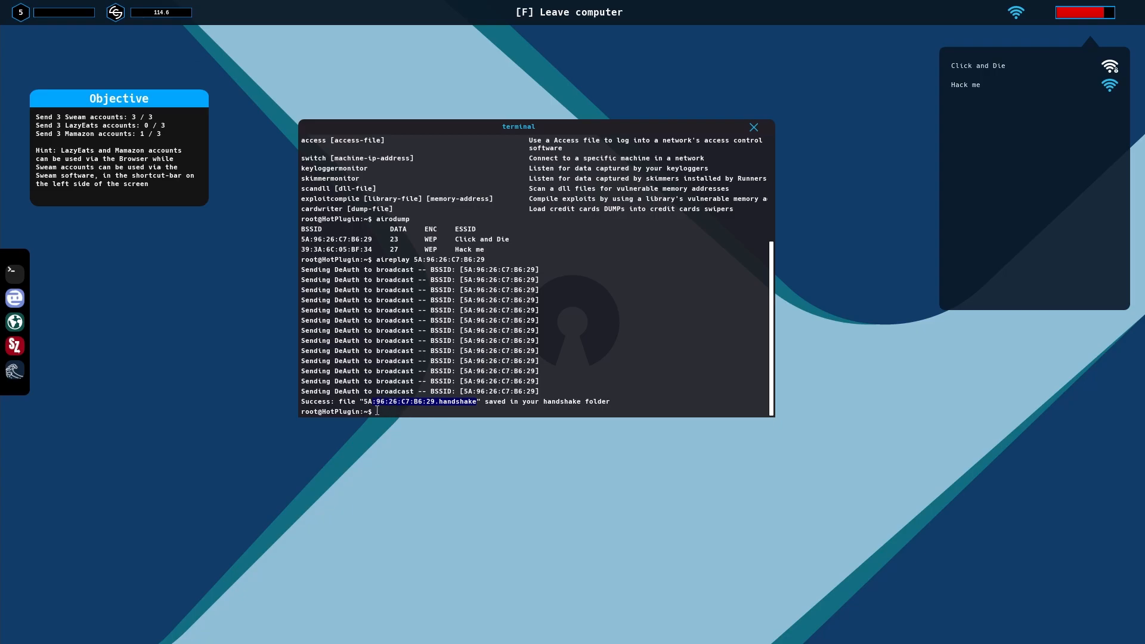
{"action": "mouse_move", "coordinate": [469, 437]}
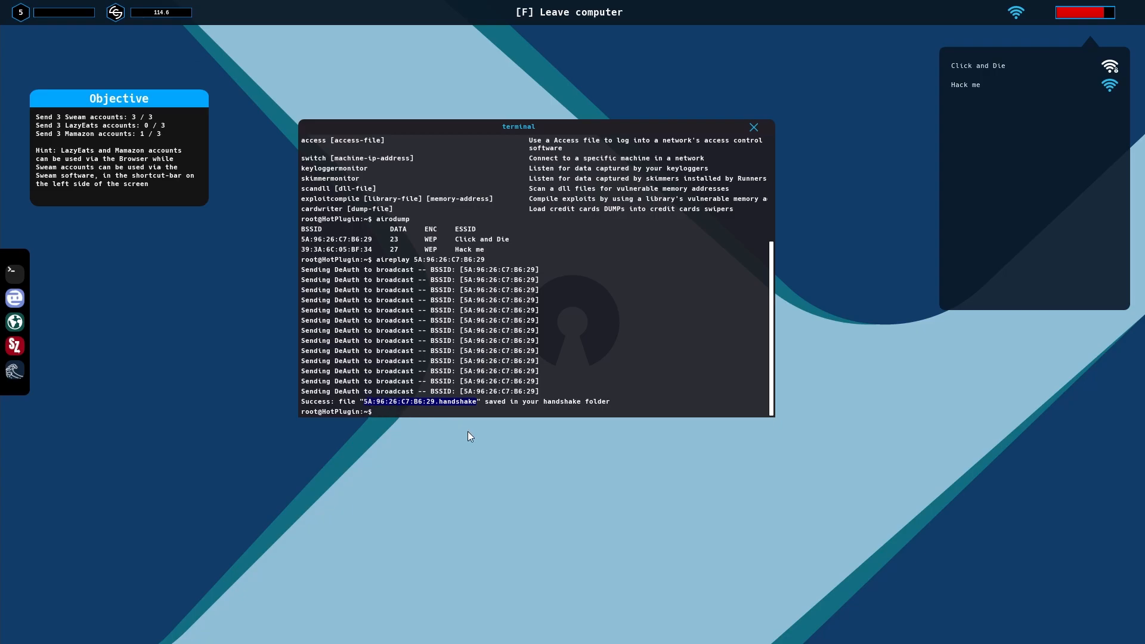
{"action": "mouse_move", "coordinate": [378, 245]}
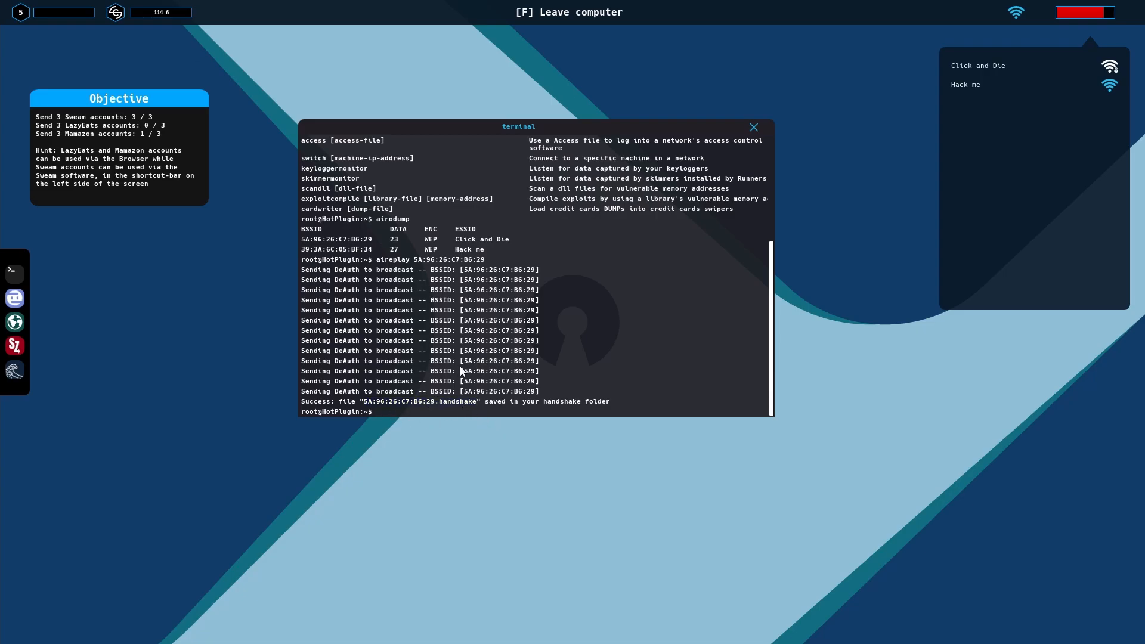
- Run 'aircrack 5A:96:26:C7:B6:29.handshake' to reveal the Click and Die network key
{"action": "type", "text": "a"}
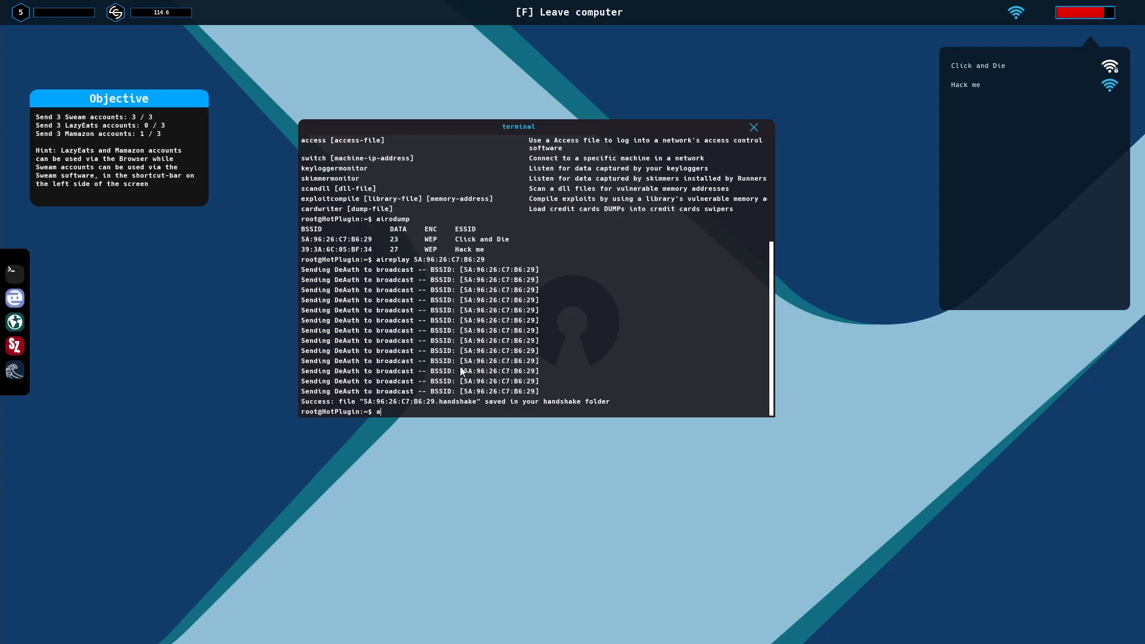
{"action": "type", "text": "ircrack"}
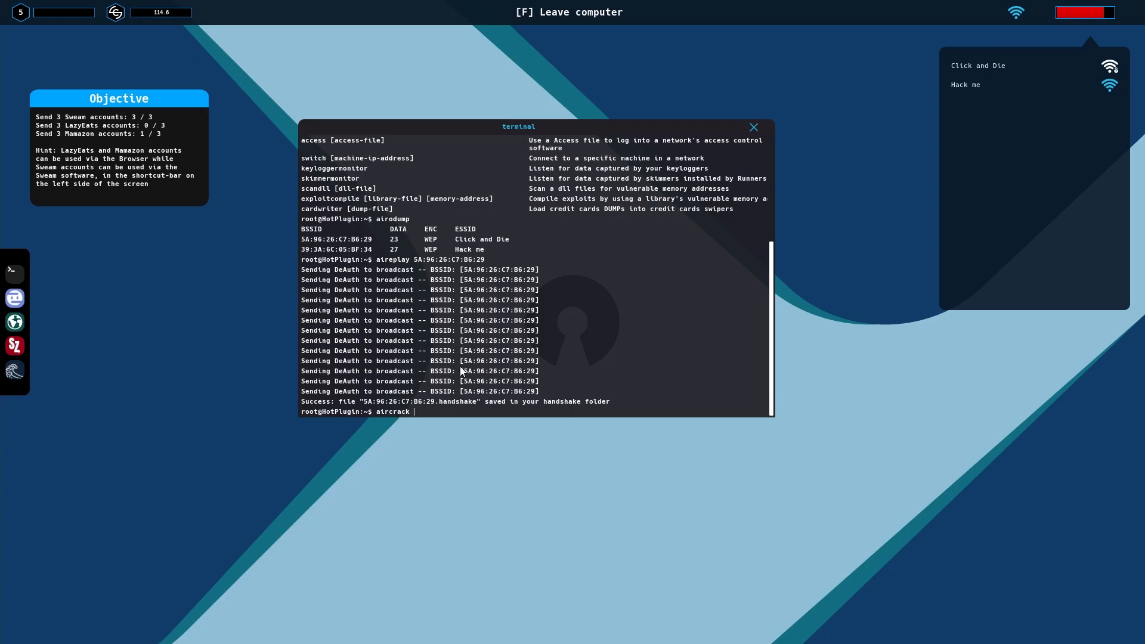
{"action": "type", "text": "5A:96:26:C7:B6:29.handshake"}
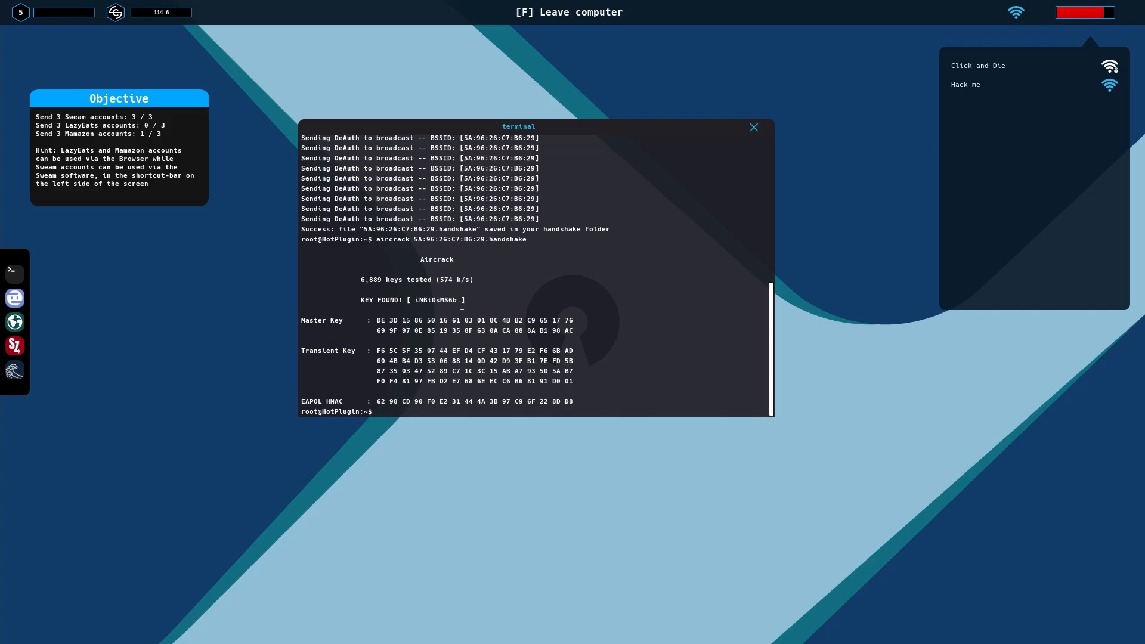
{"action": "mouse_move", "coordinate": [464, 306]}
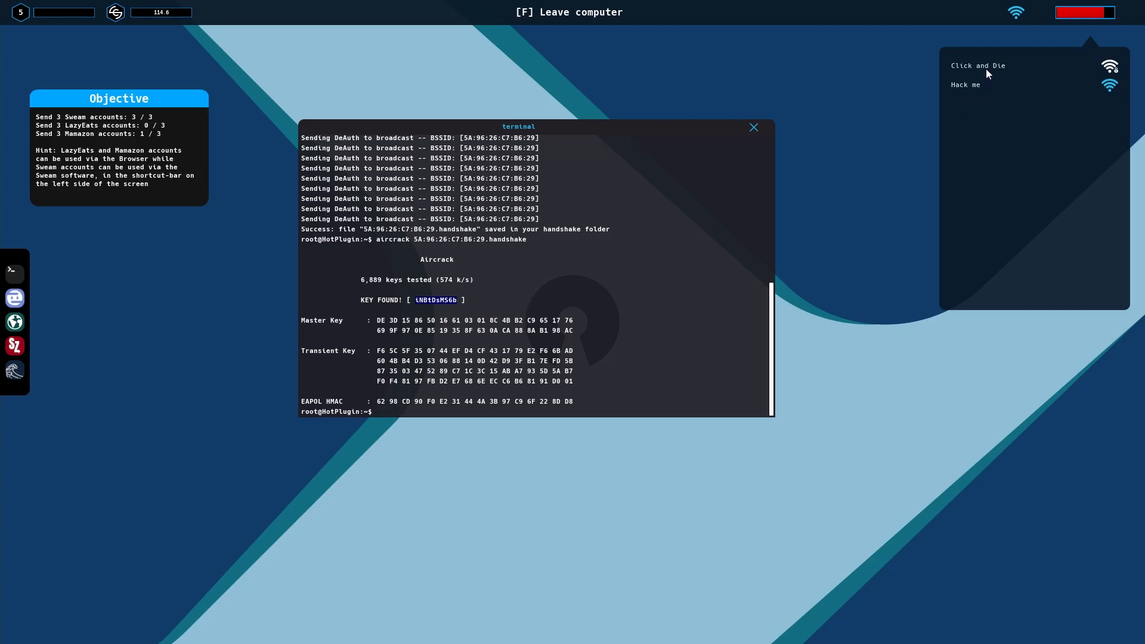
- Select the Click and Die network and connect with the recovered key
{"action": "left_click", "coordinate": [977, 65]}
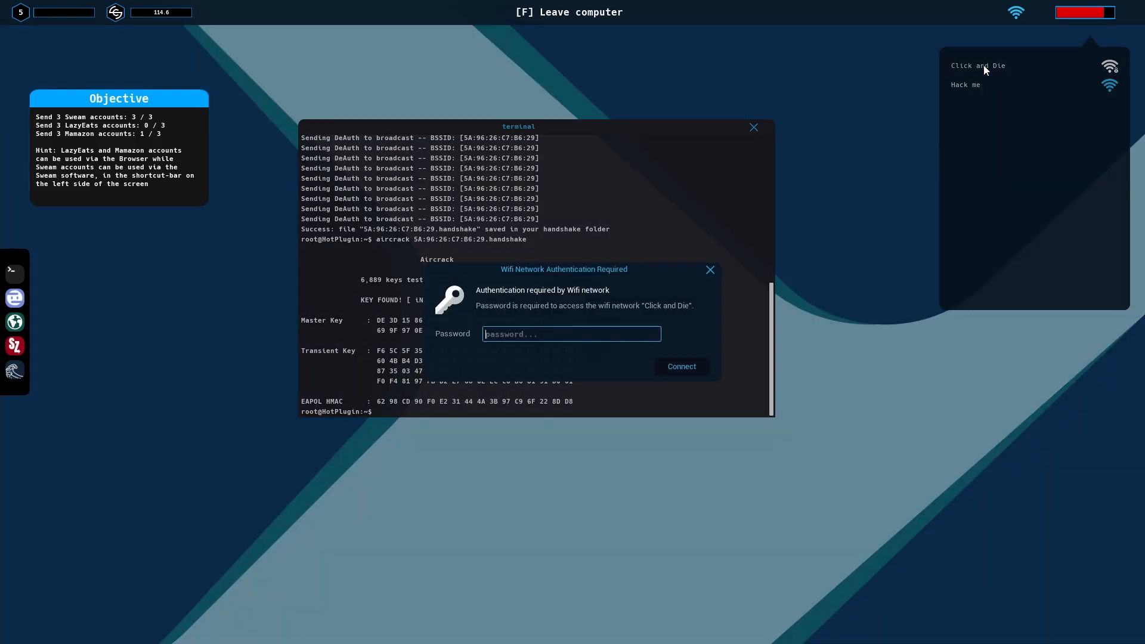
{"action": "mouse_move", "coordinate": [937, 95]}
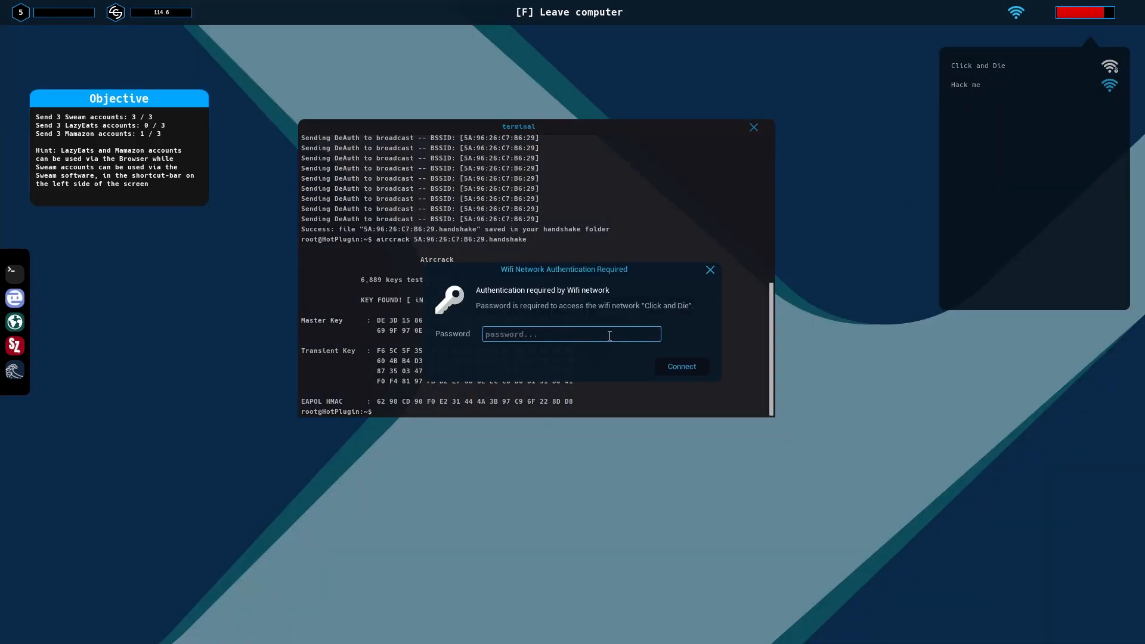
{"action": "mouse_move", "coordinate": [575, 344]}
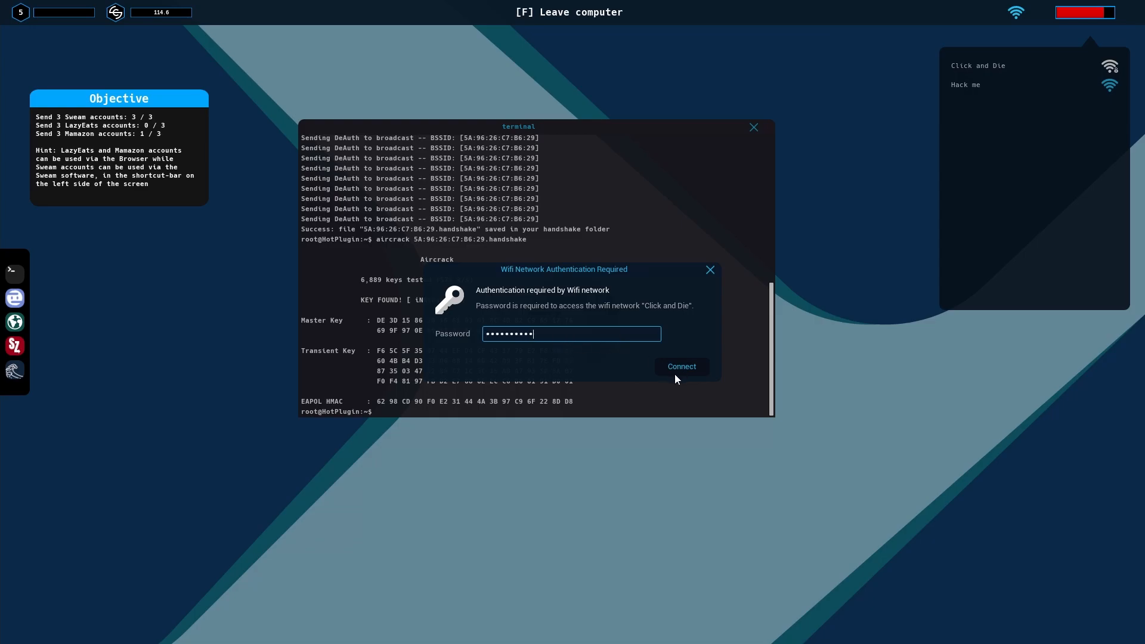
{"action": "left_click", "coordinate": [680, 366]}
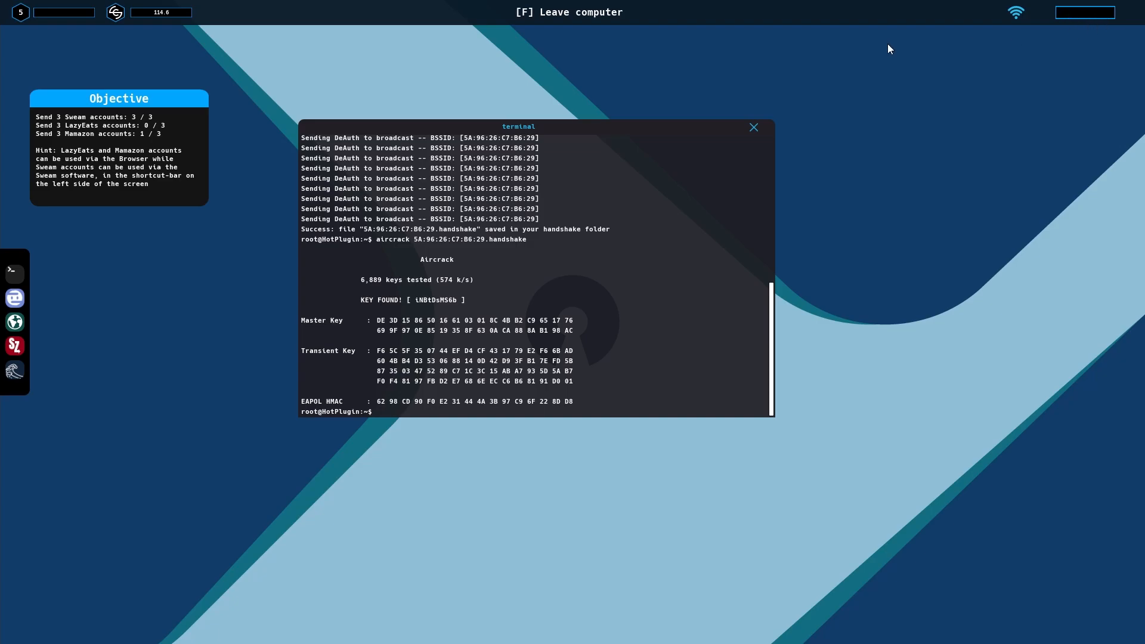
- Close the terminal window, leaving the desktop clear
{"action": "left_click", "coordinate": [754, 128]}
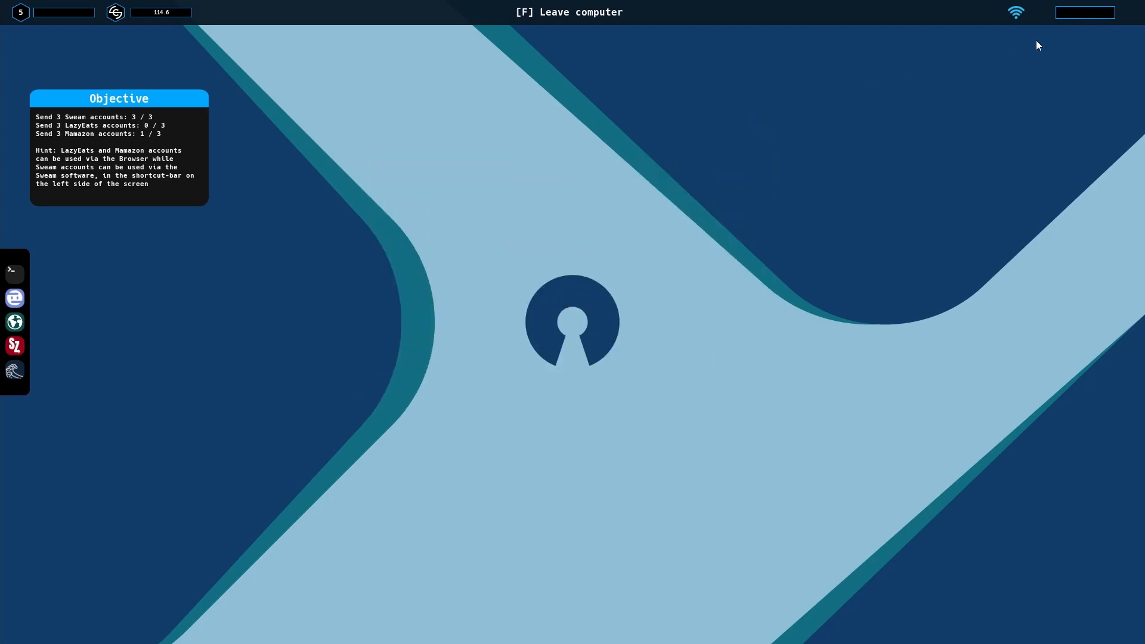
{"action": "mouse_move", "coordinate": [1122, 31]}
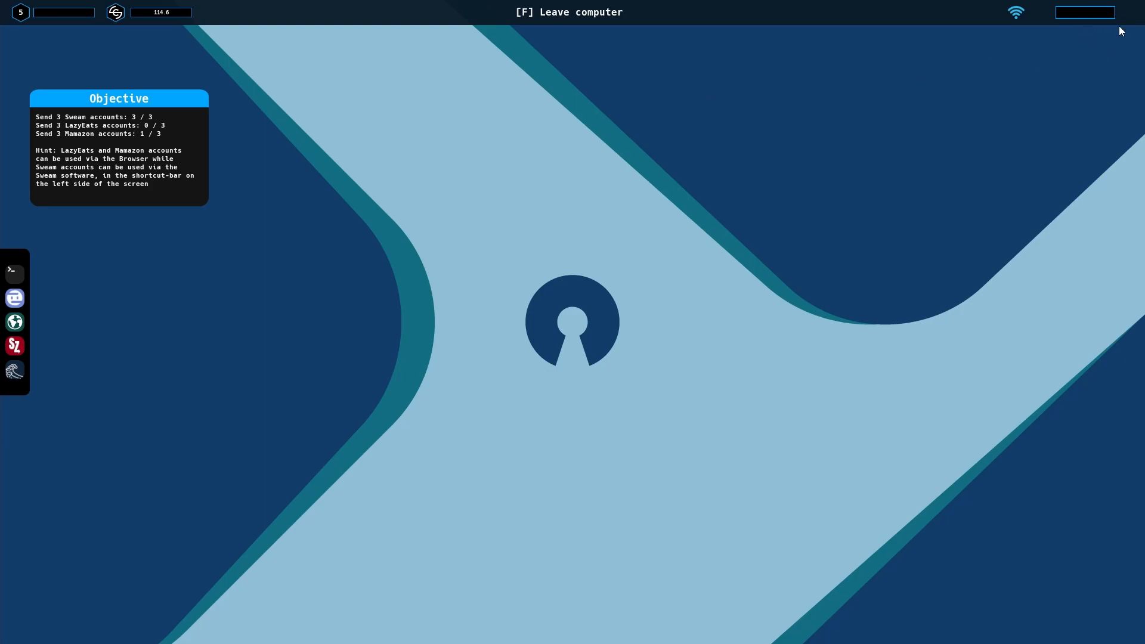
{"action": "mouse_move", "coordinate": [7, 272]}
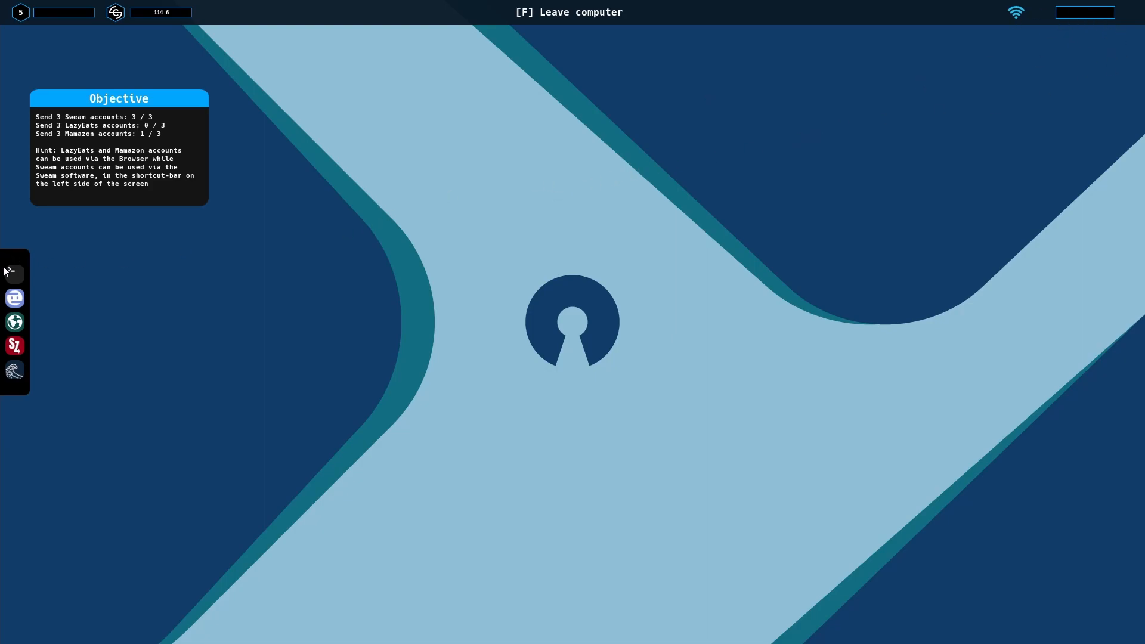